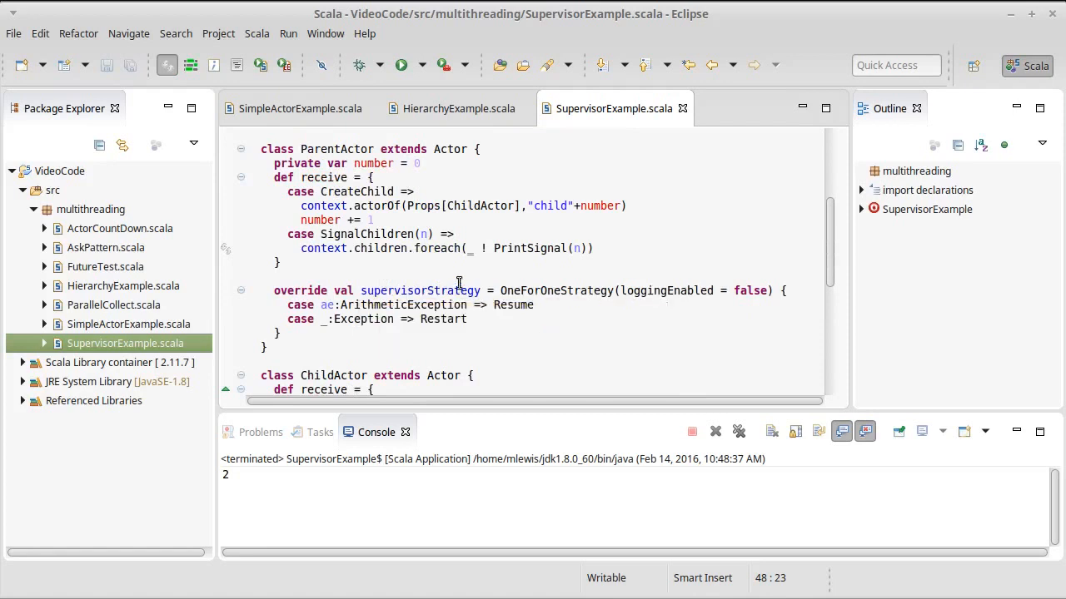
{"action": "mouse_move", "coordinate": [553, 286]}
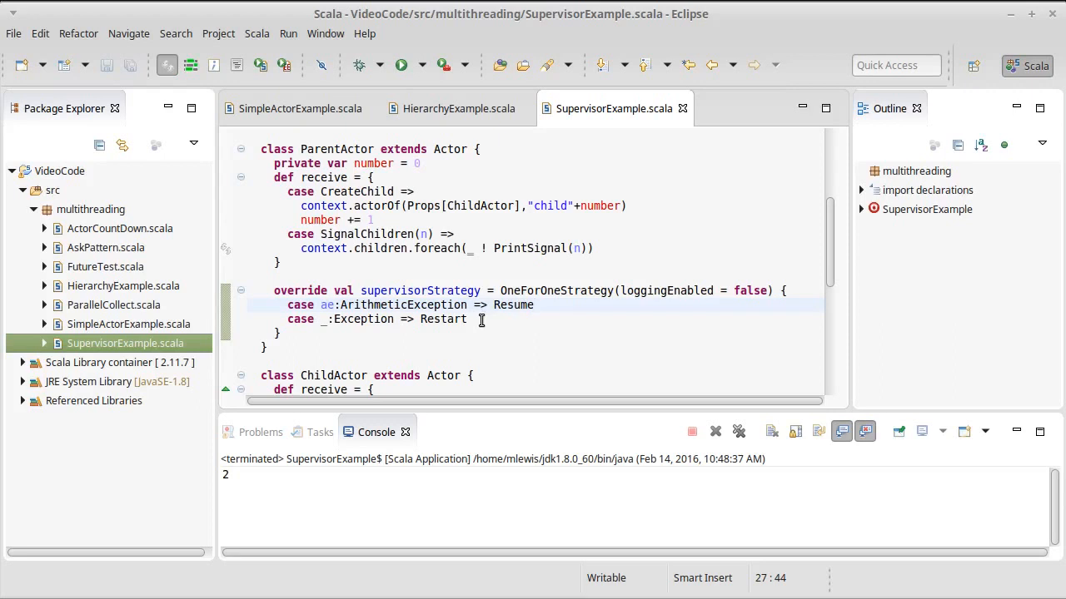
Scroll the Akka Actor docs down to the preStart, postStop, preRestart and postRestart callbacks.
{"action": "left_click", "coordinate": [534, 305]}
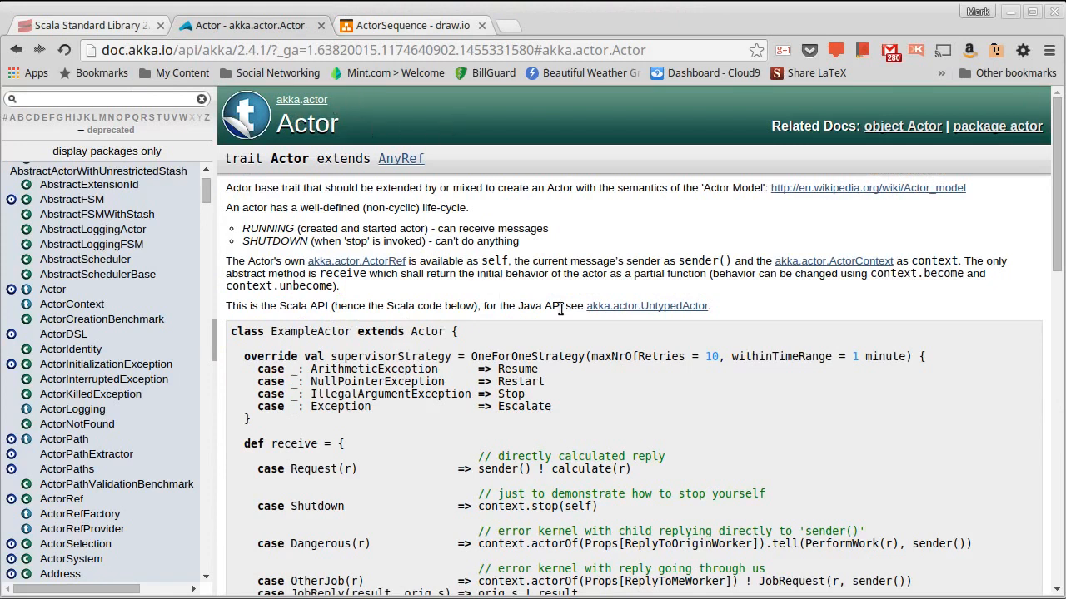
{"action": "scroll", "scroll_direction": "down", "scroll_amount": 3}
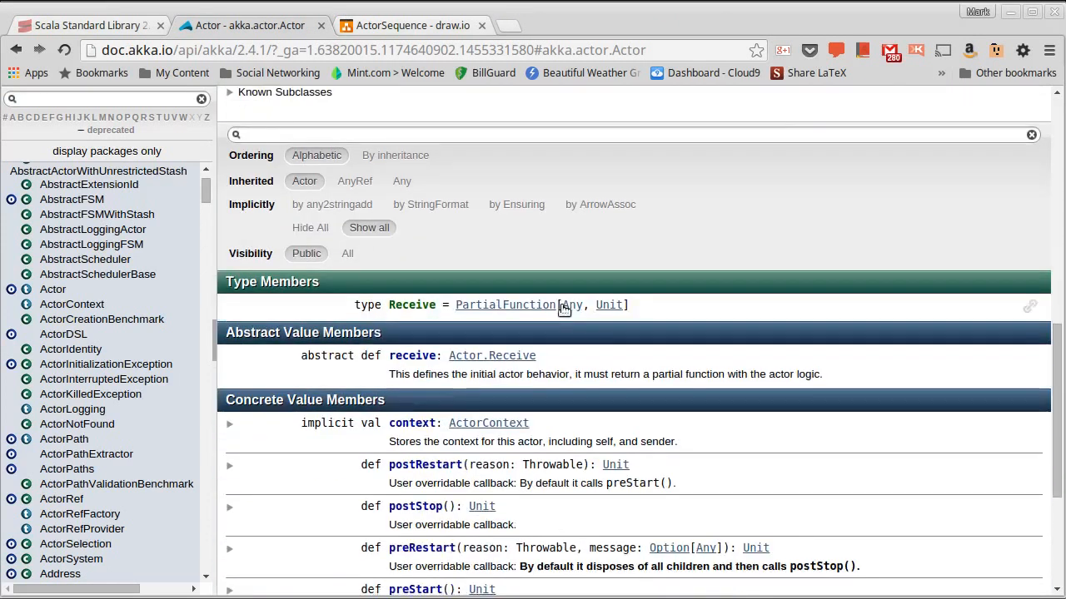
{"action": "scroll", "scroll_direction": "down", "scroll_amount": 3}
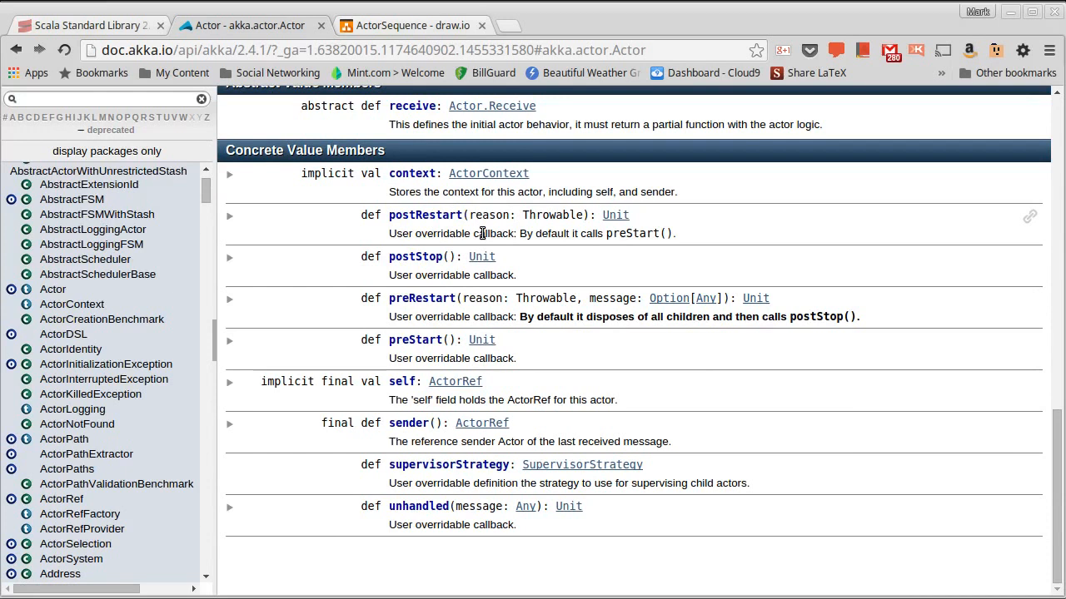
{"action": "mouse_move", "coordinate": [437, 274]}
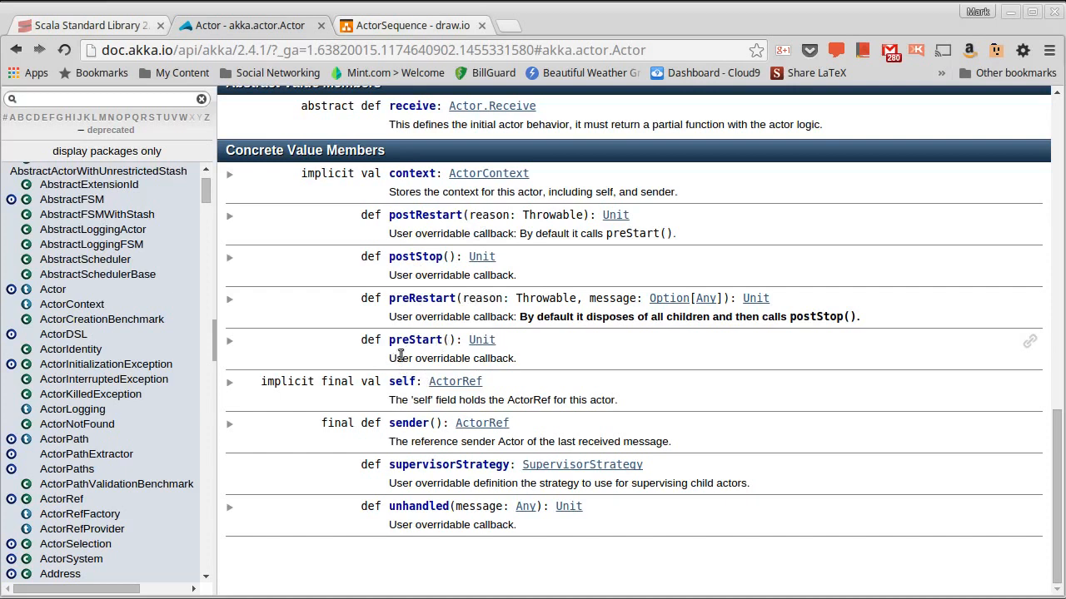
{"action": "mouse_move", "coordinate": [440, 353]}
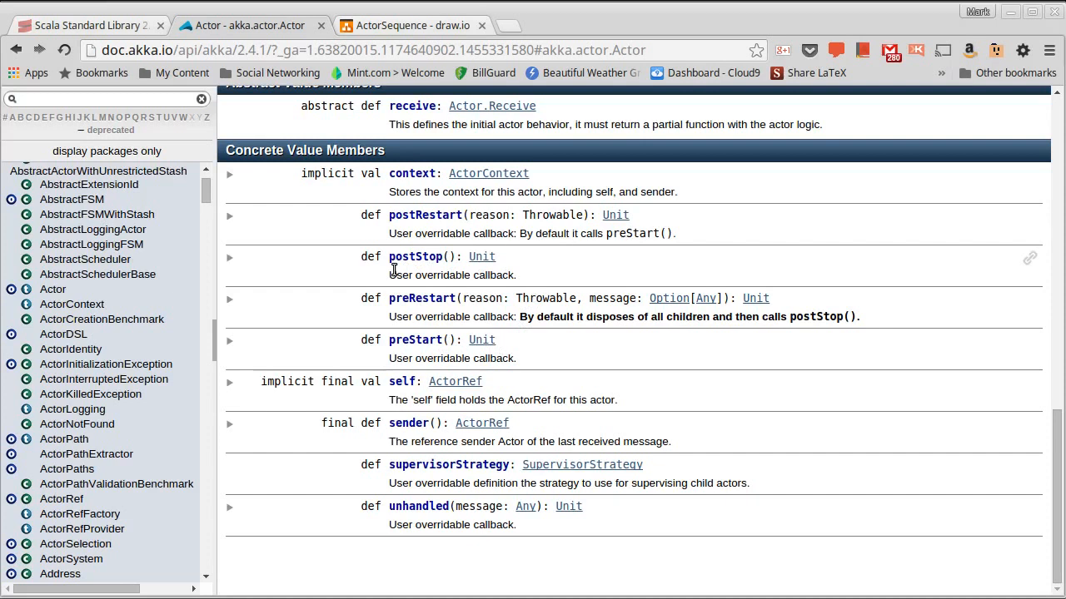
{"action": "mouse_move", "coordinate": [400, 352]}
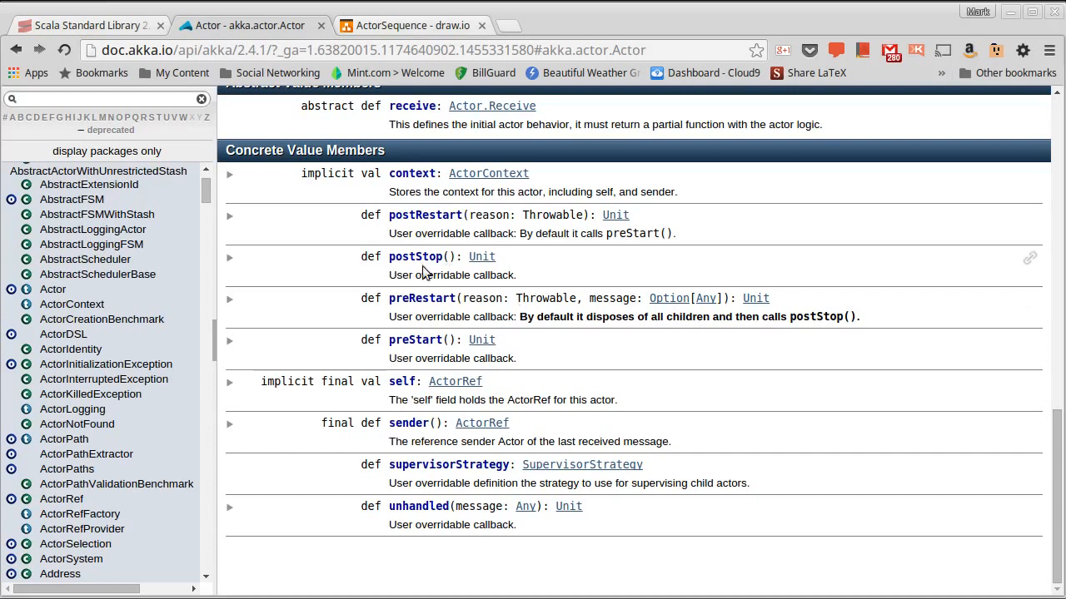
{"action": "mouse_move", "coordinate": [393, 272]}
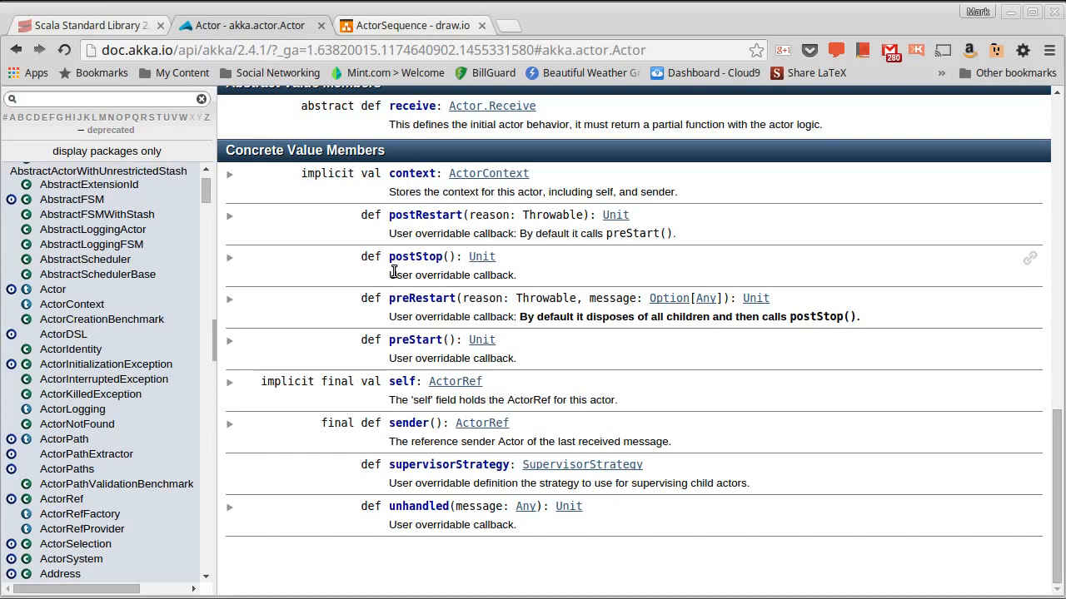
{"action": "mouse_move", "coordinate": [412, 269]}
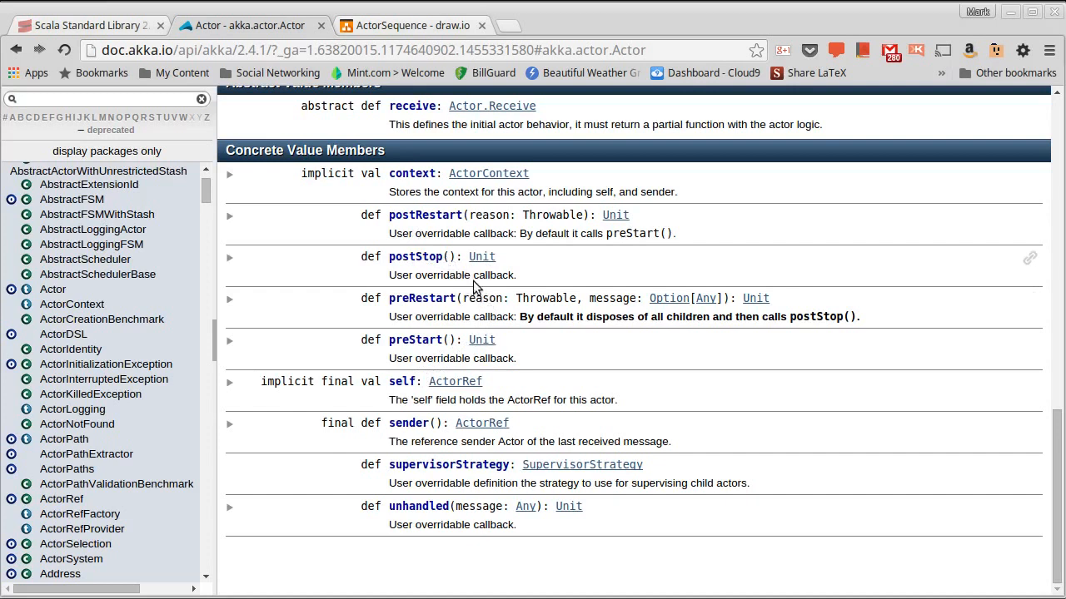
{"action": "mouse_move", "coordinate": [445, 268]}
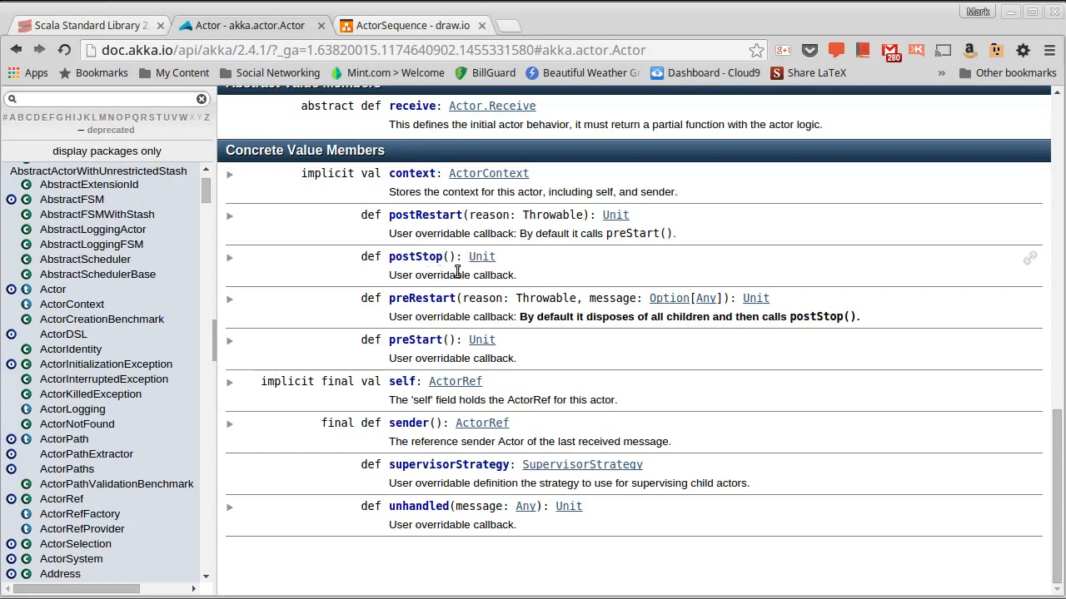
{"action": "mouse_move", "coordinate": [450, 283]}
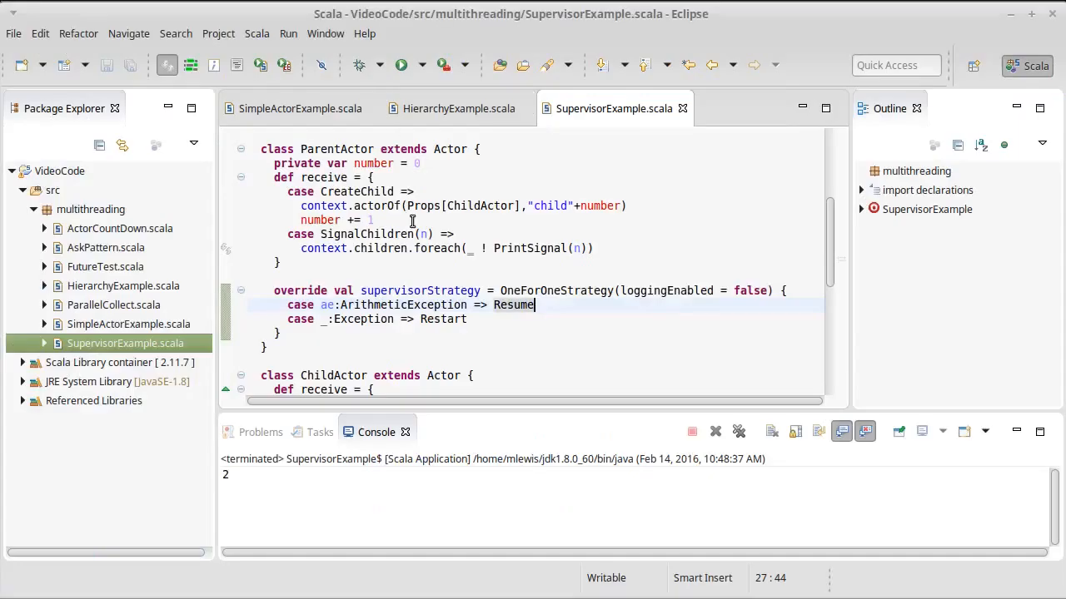
Insert a blank line right after 'class ChildActor extends Actor {' in SupervisorExample.scala.
{"action": "scroll", "scroll_direction": "down", "scroll_amount": 3}
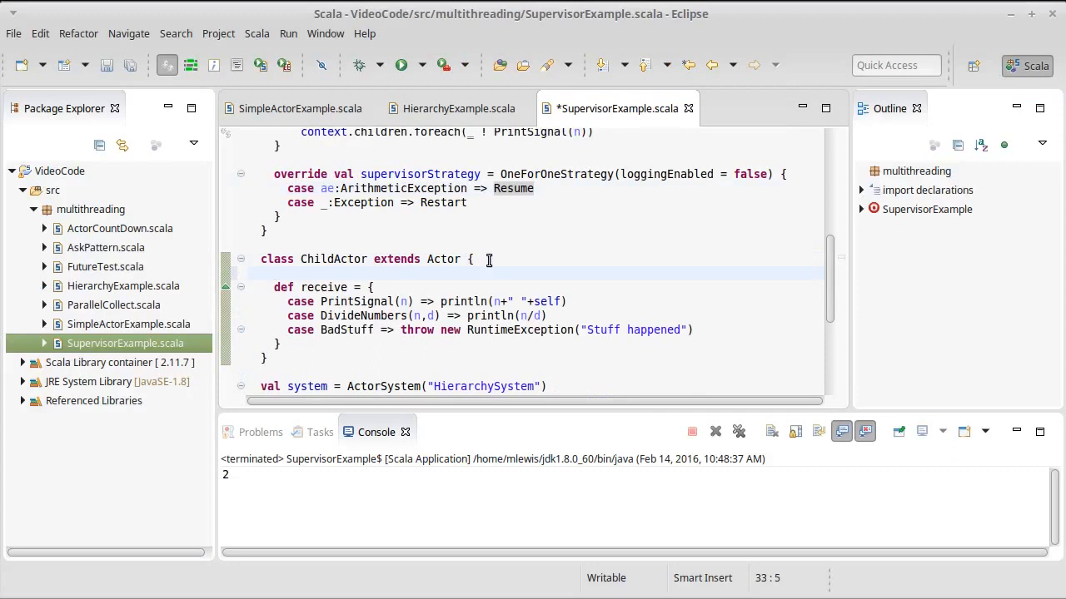
{"action": "scroll", "scroll_direction": "down", "scroll_amount": 3}
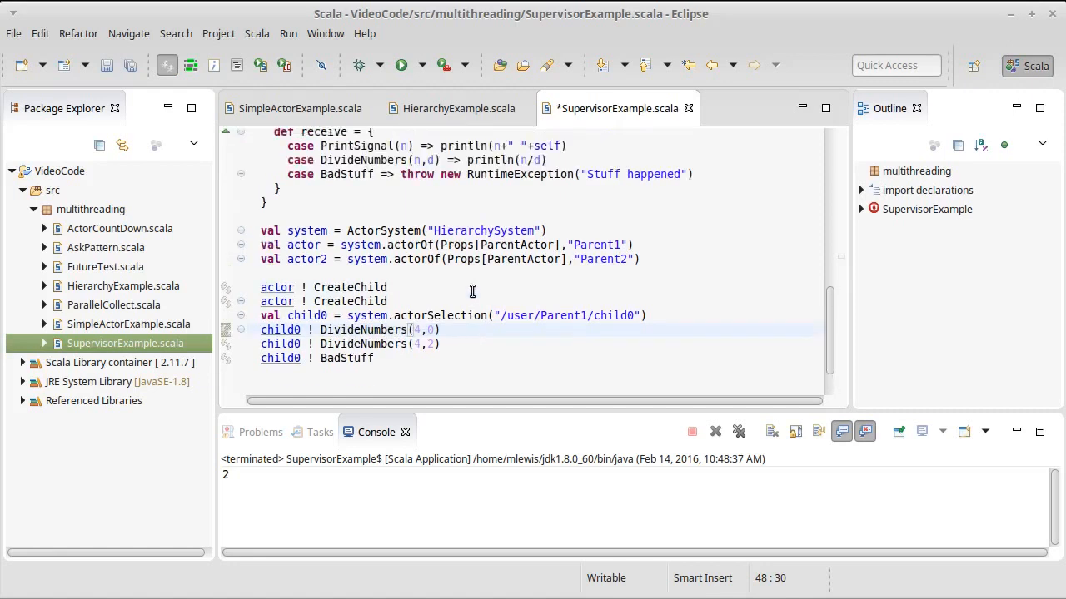
{"action": "scroll", "scroll_direction": "down", "scroll_amount": 3}
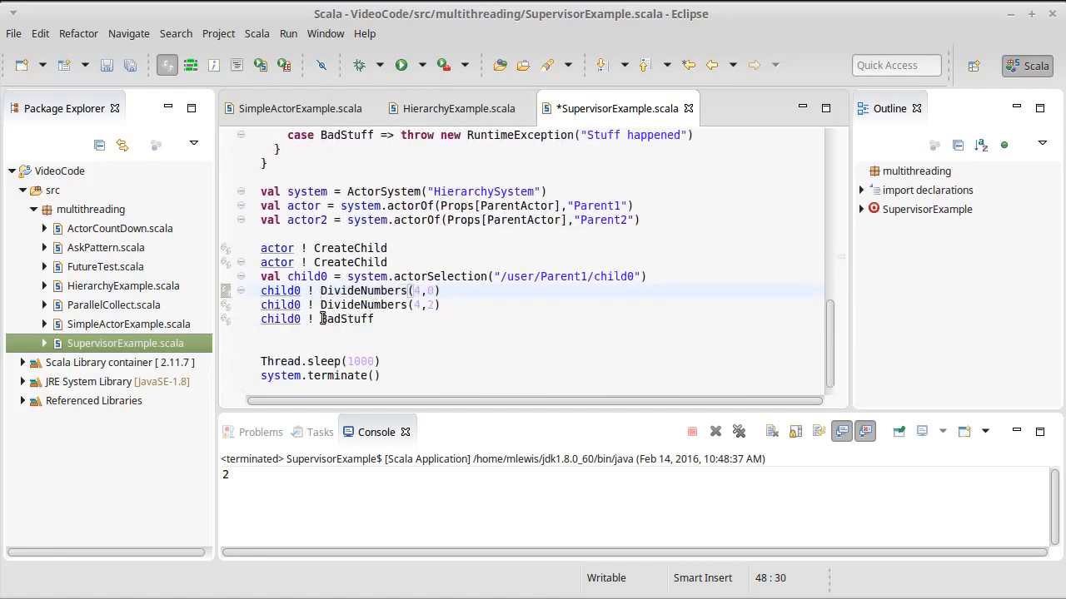
{"action": "double_click", "coordinate": [347, 319]}
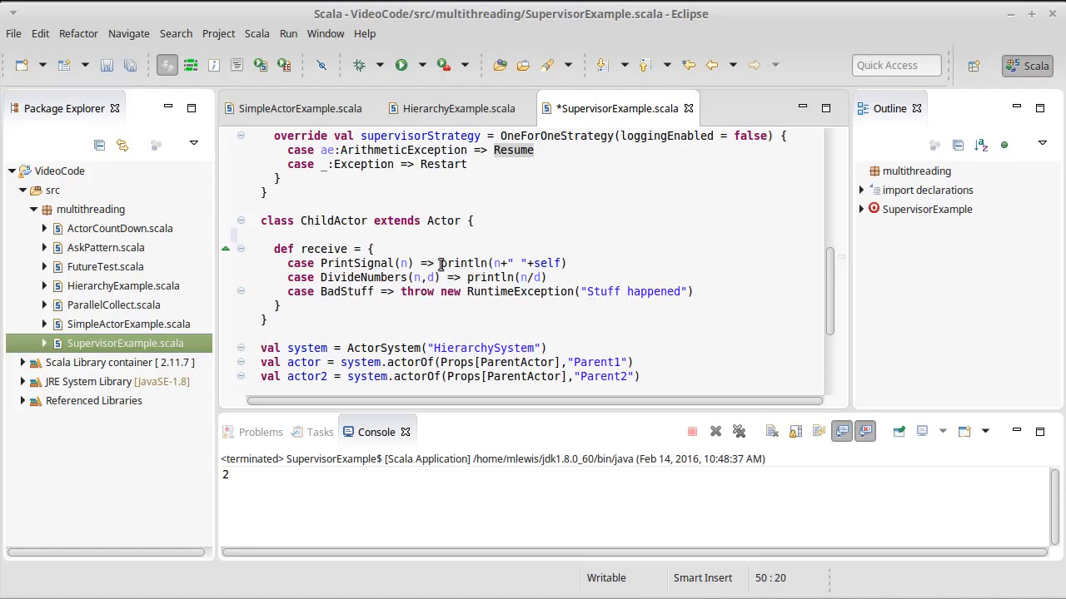
{"action": "mouse_move", "coordinate": [459, 263]}
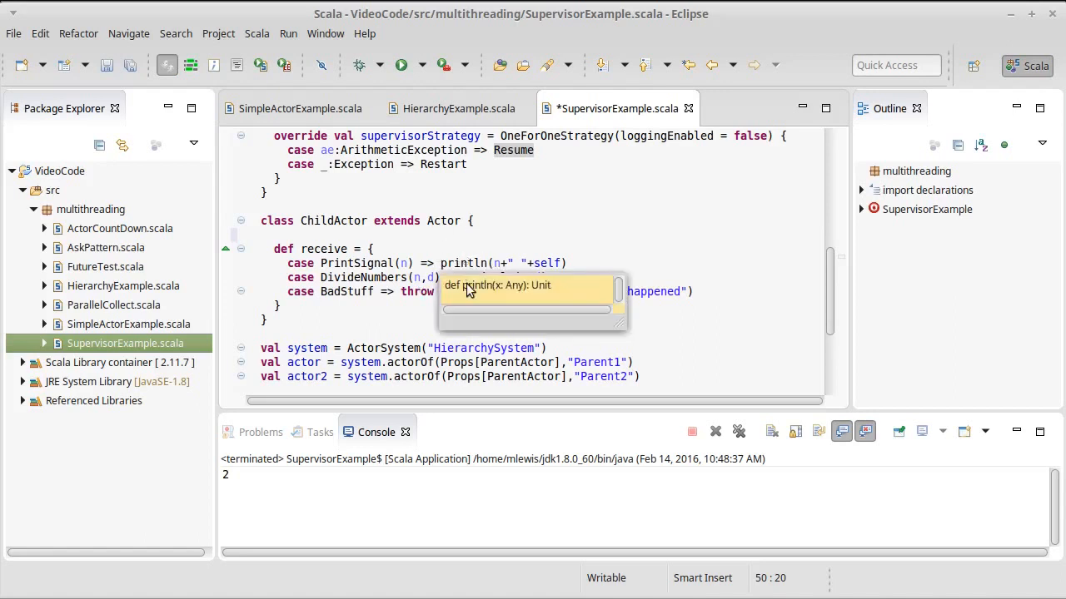
{"action": "left_click", "coordinate": [545, 311]}
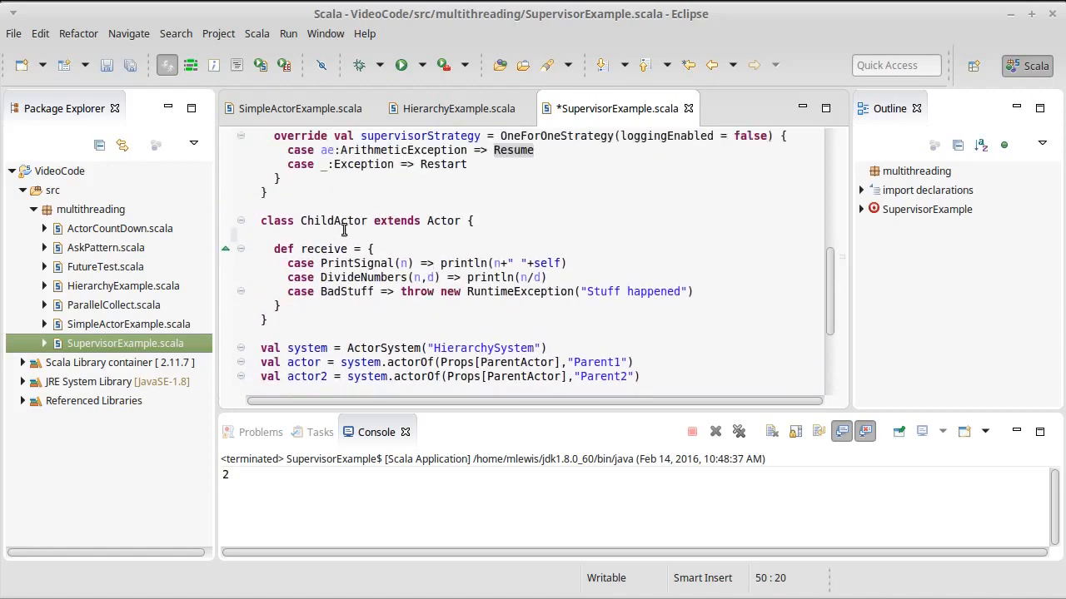
Type println("Child created.") on the blank line opening ChildActor's body.
{"action": "type", "text": "println"}
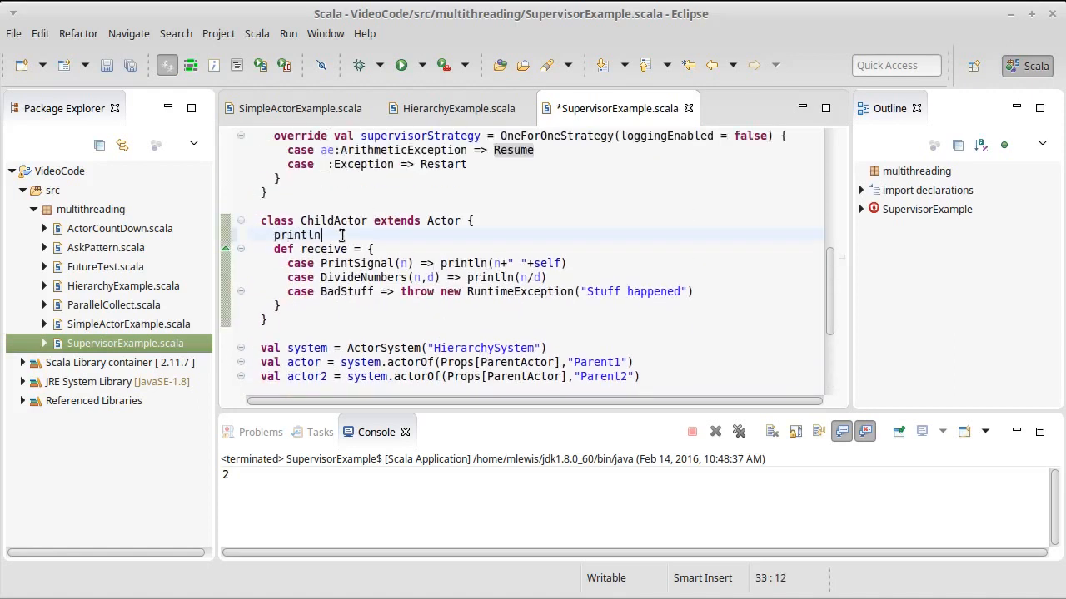
{"action": "type", "text": "("}
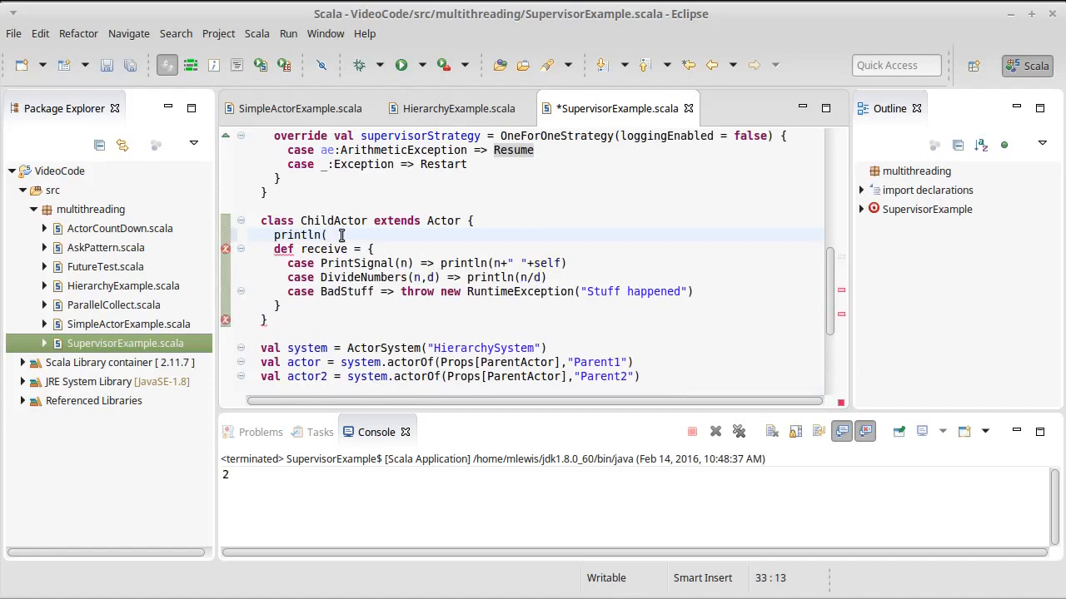
{"action": "type", "text": "\""}
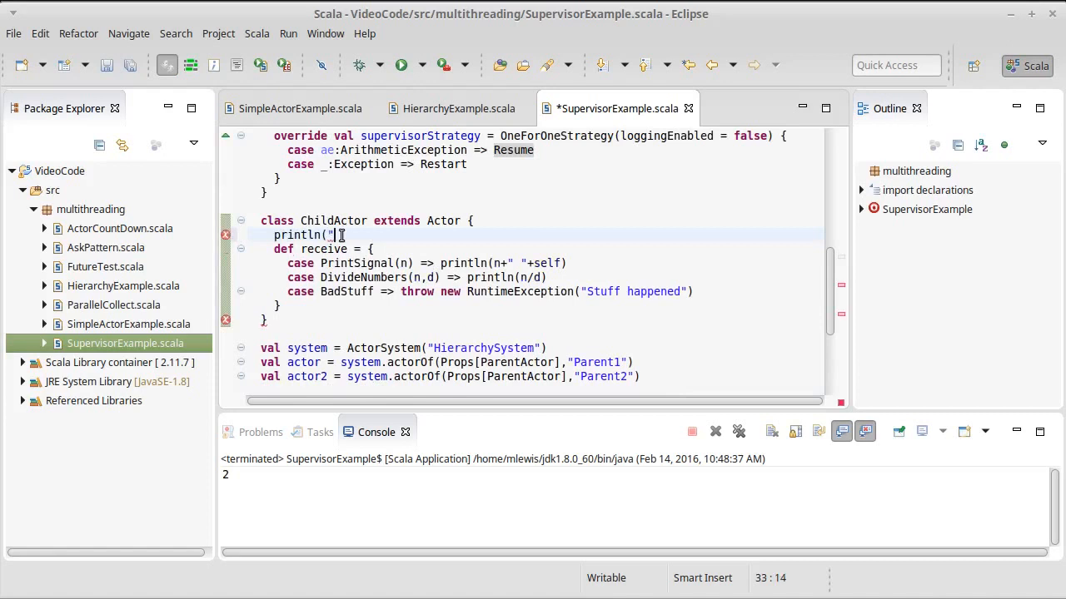
{"action": "type", "text": "Child cr"}
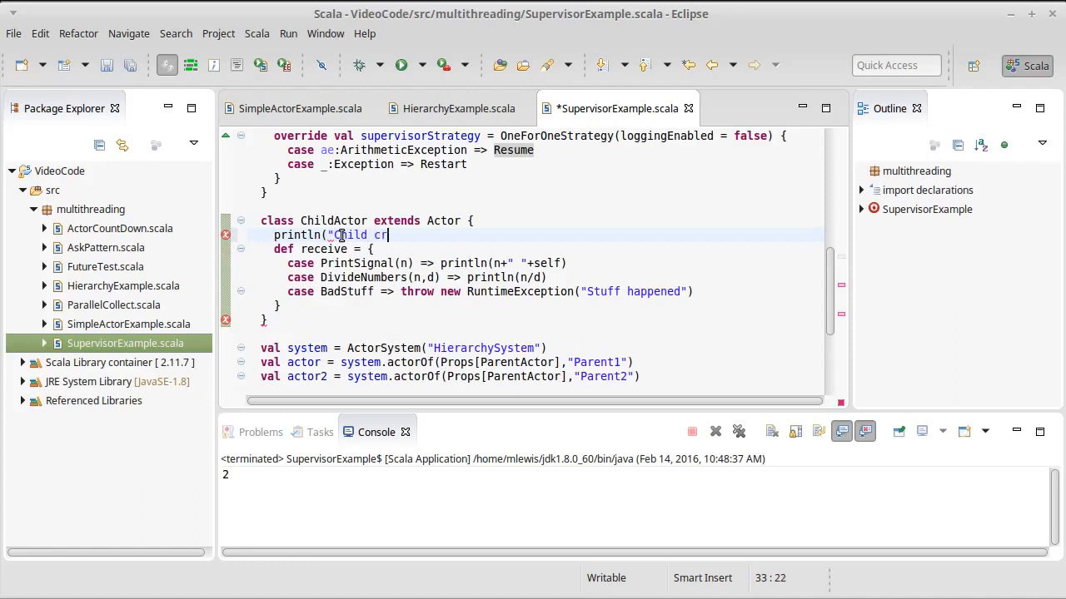
{"action": "type", "text": "eated."}
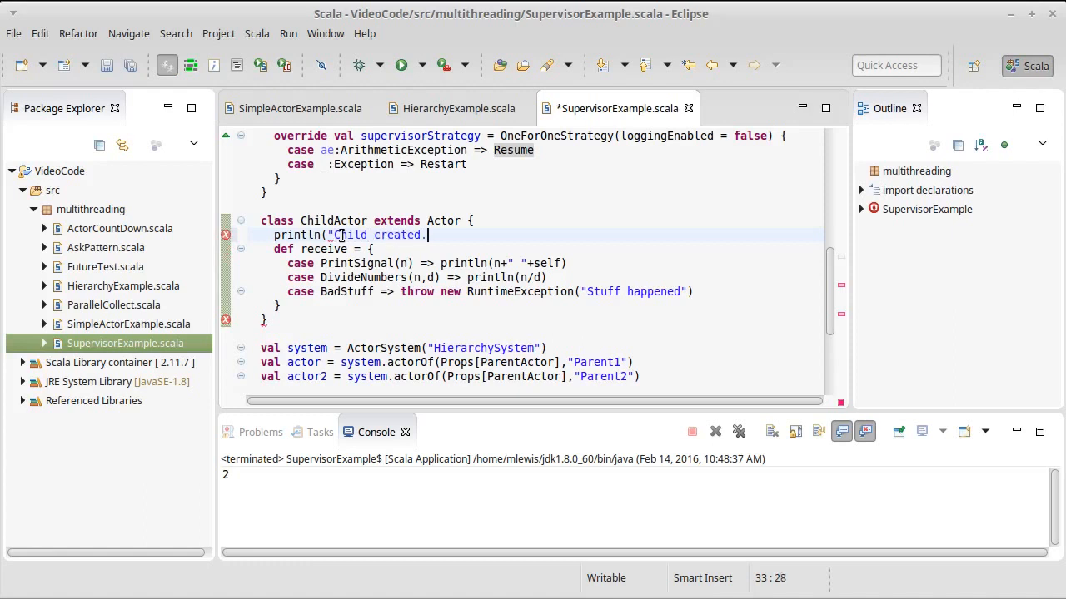
{"action": "type", "text": "\")"}
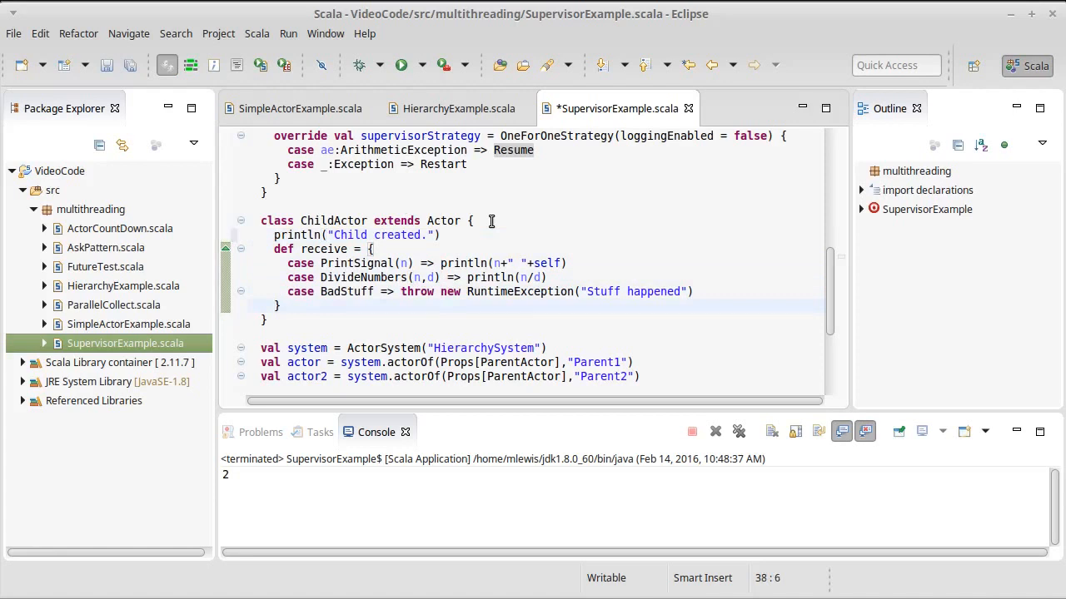
Write an override def preStart in ChildActor that calls super.preStart().
{"action": "type", "text": "ov"}
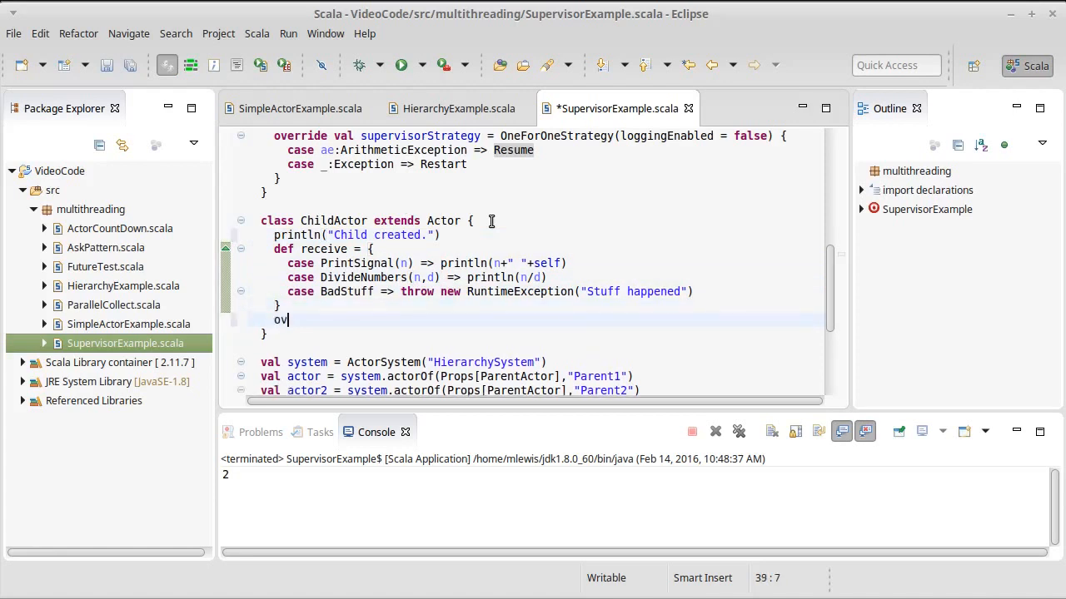
{"action": "type", "text": "erride"}
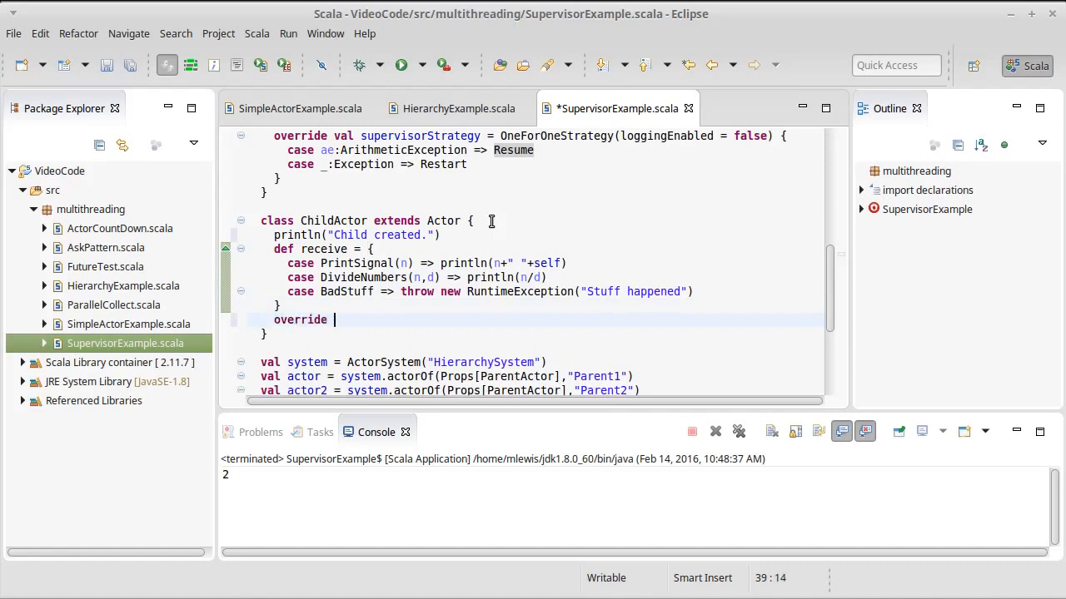
{"action": "type", "text": "preStart() = {"}
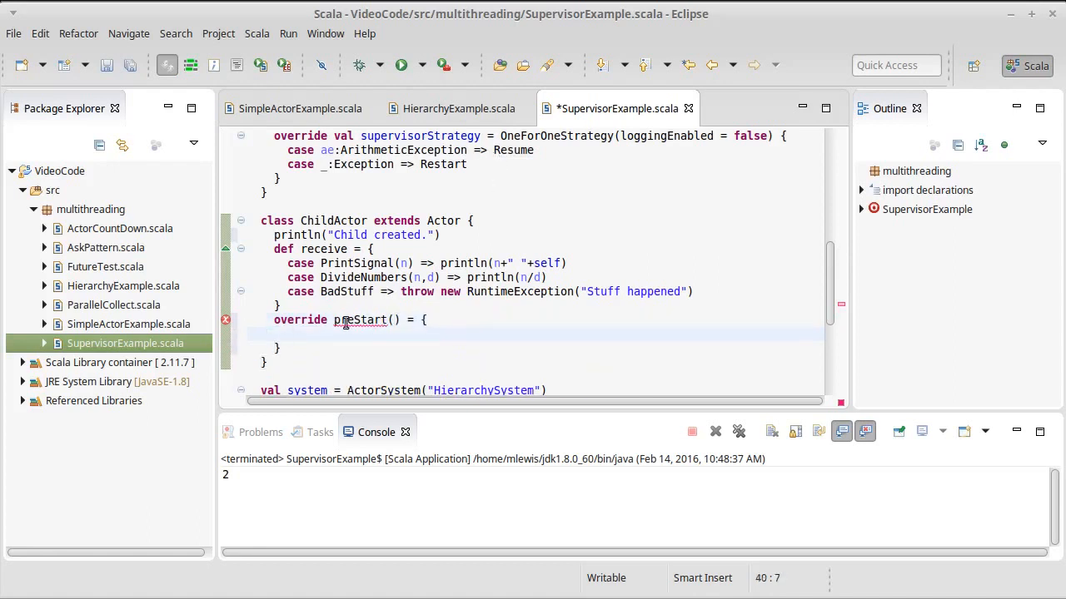
{"action": "type", "text": "def"}
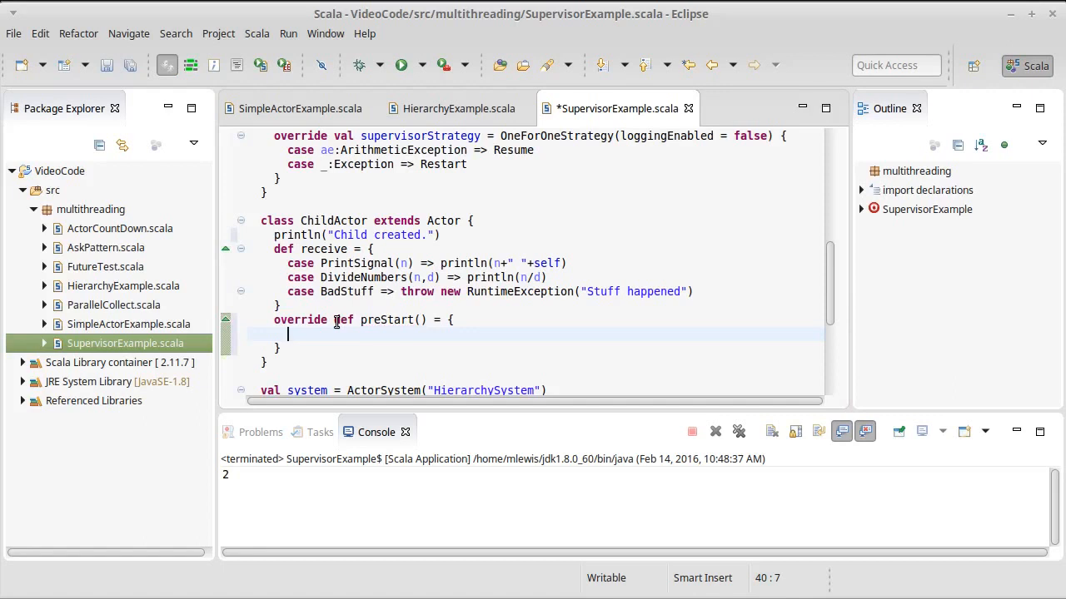
{"action": "type", "text": "super"}
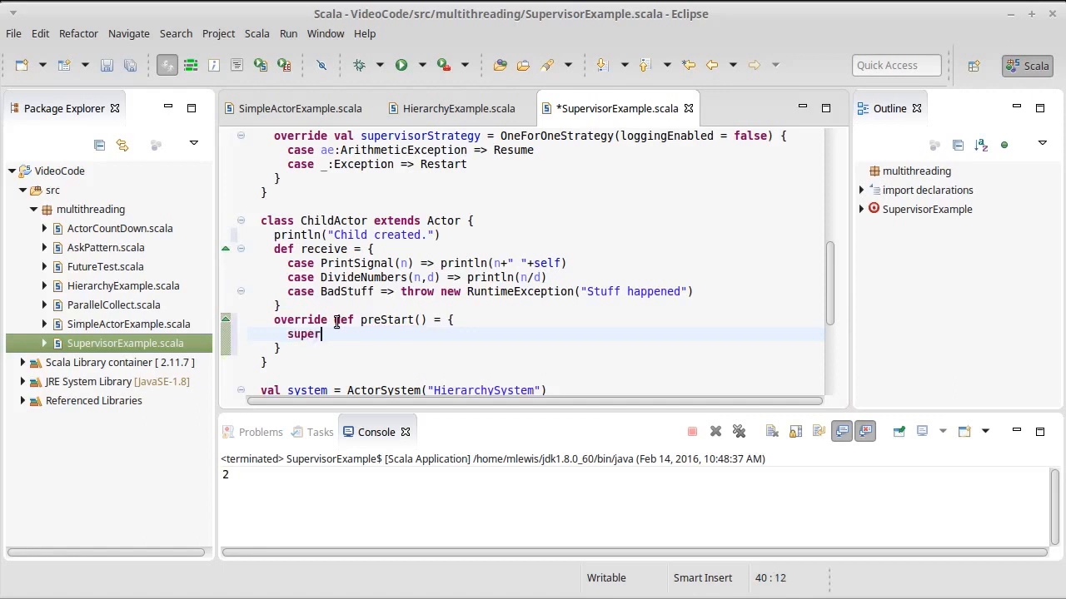
{"action": "type", "text": ".preStart()"}
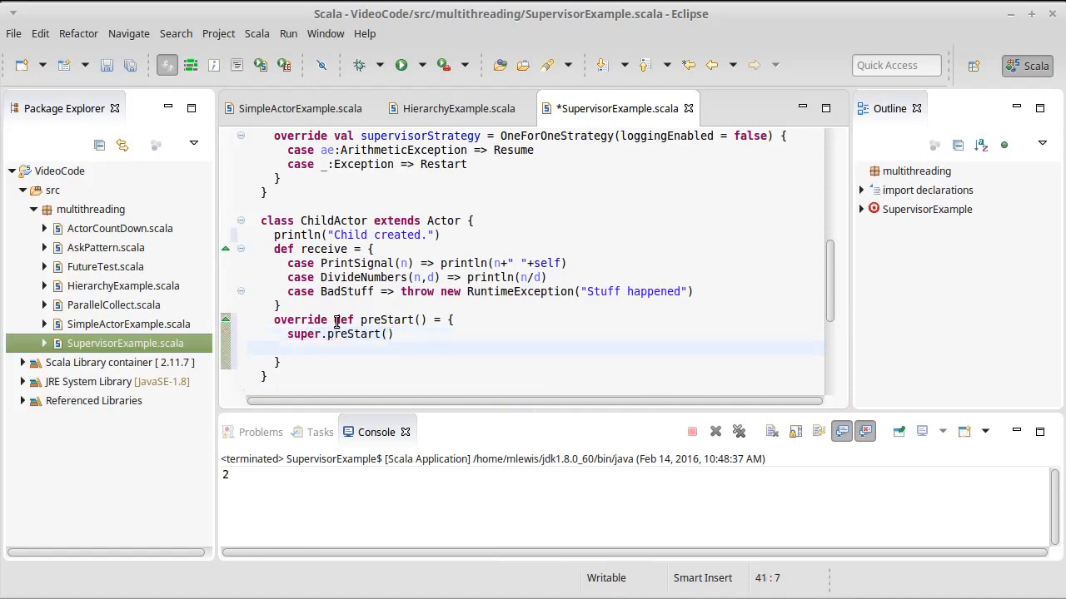
{"action": "mouse_move", "coordinate": [314, 329]}
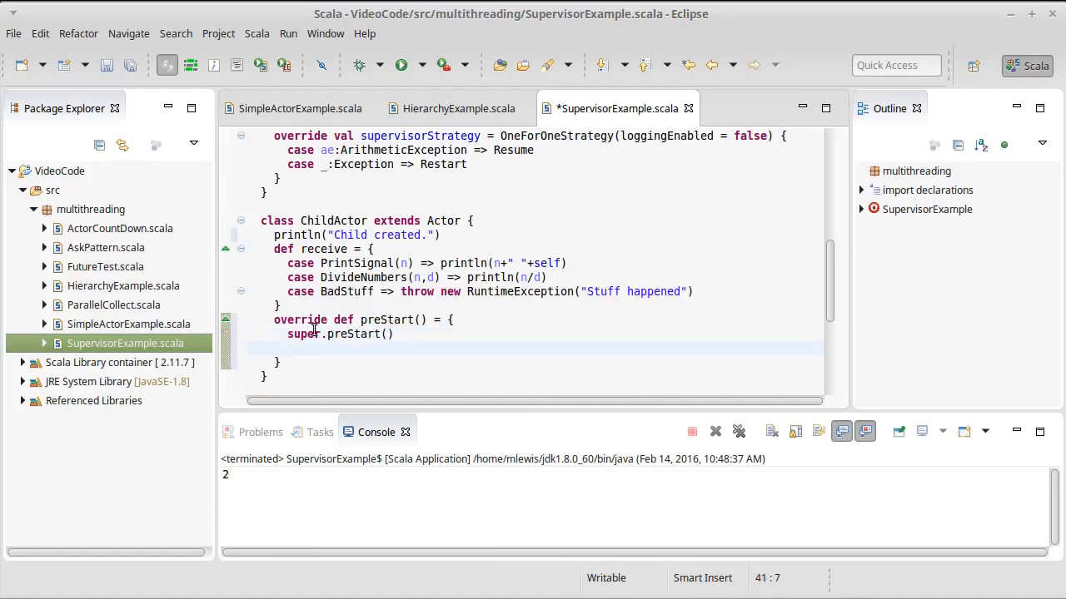
{"action": "double_click", "coordinate": [300, 333]}
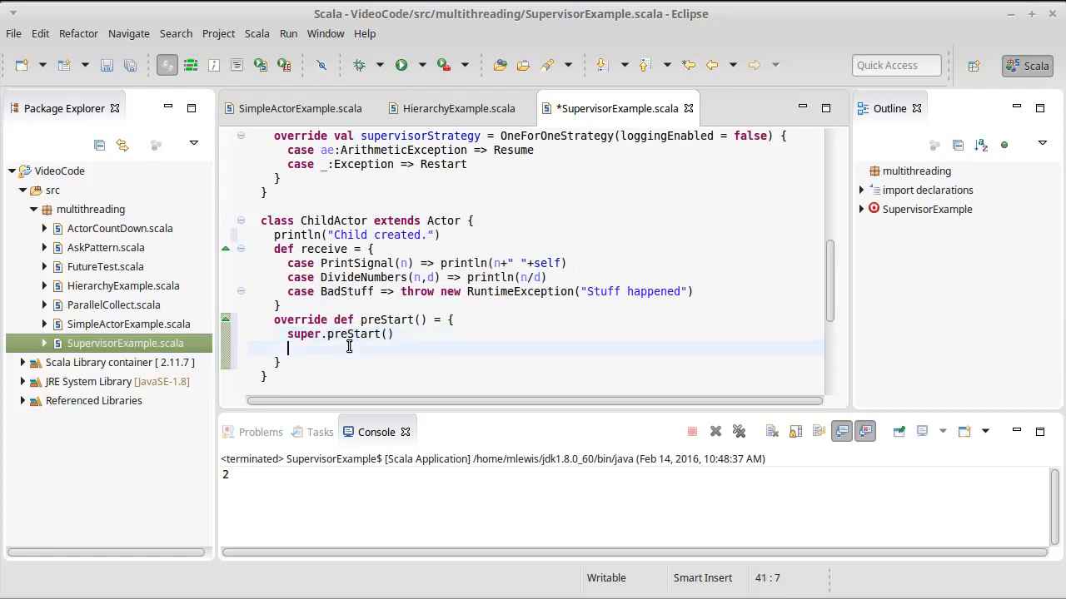
Add println("preStart") inside the preStart override and save the file.
{"action": "type", "text": "println("}
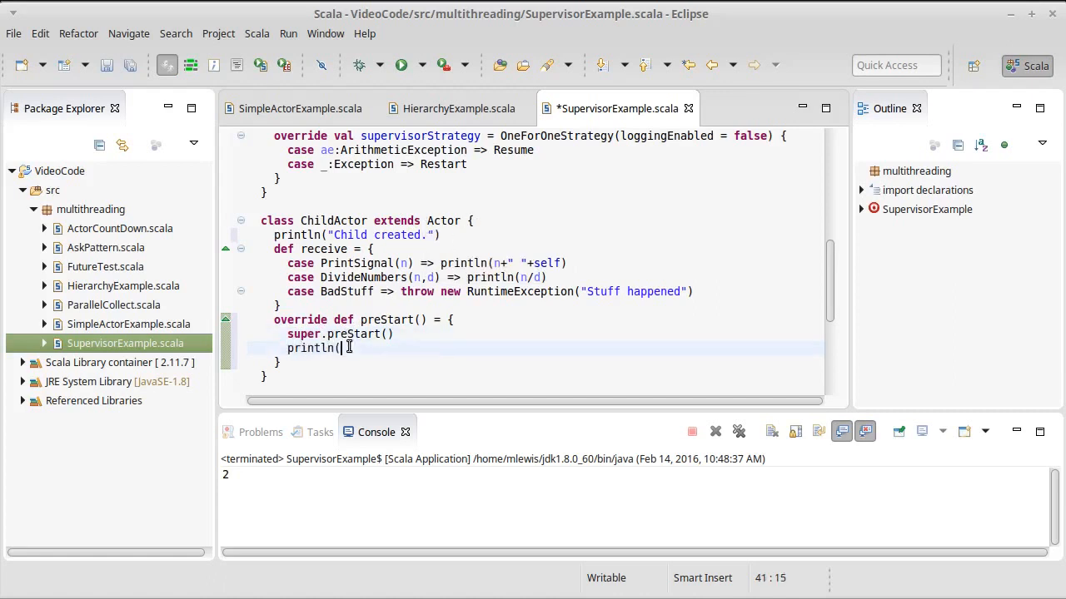
{"action": "type", "text": "("}
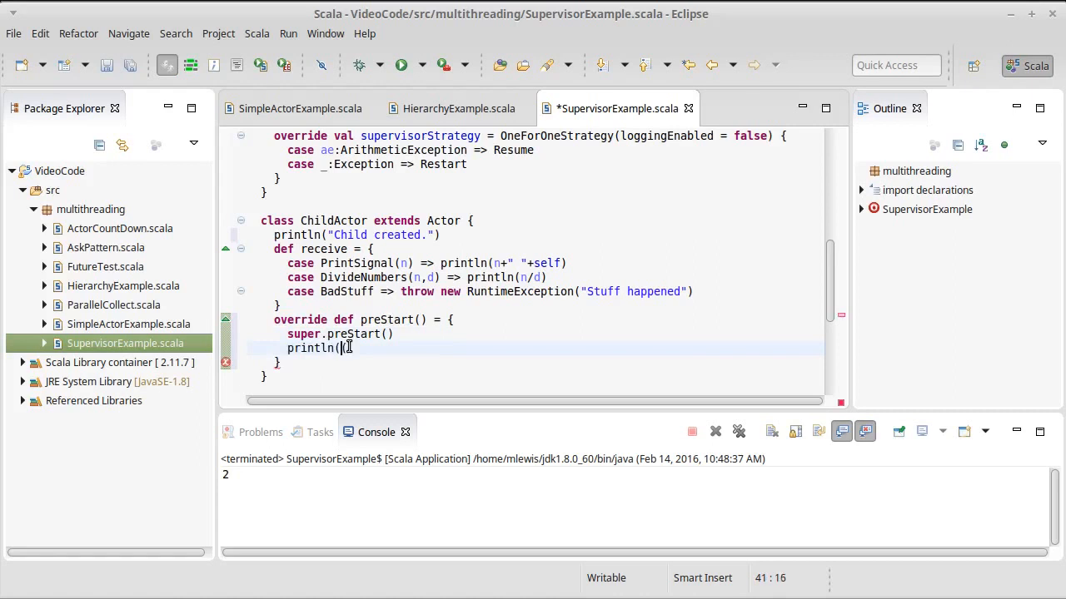
{"action": "type", "text": "\"pre"}
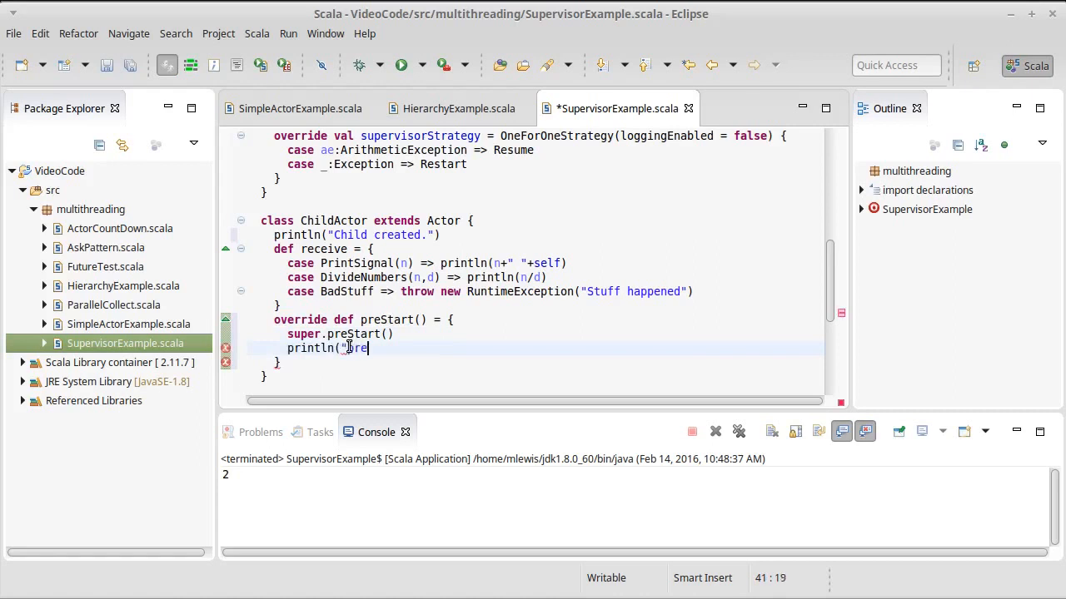
{"action": "key", "text": "BackSpace"}
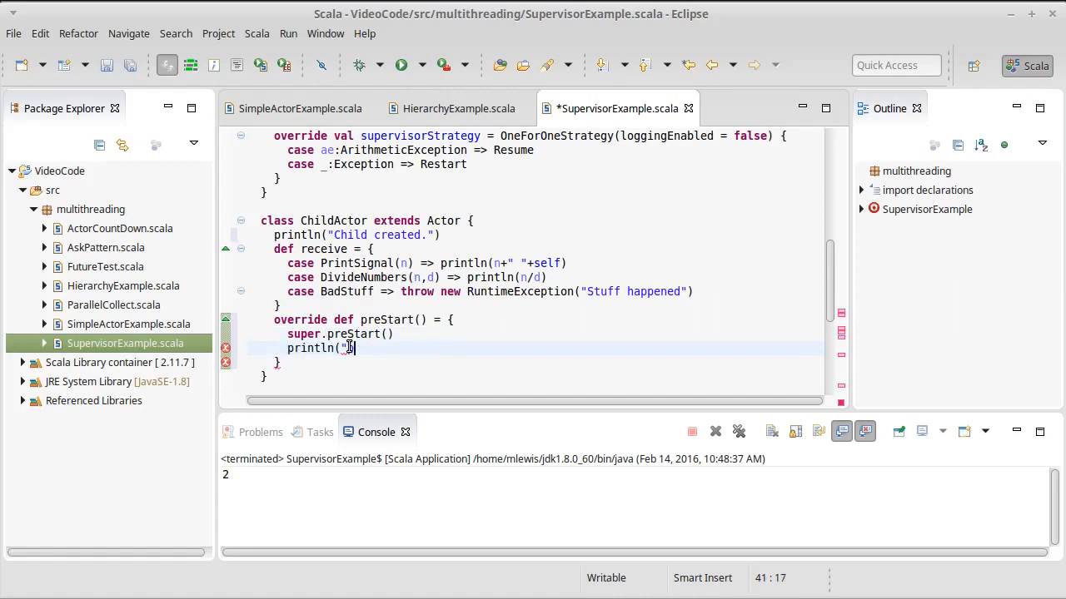
{"action": "type", "text": "reStart\")"}
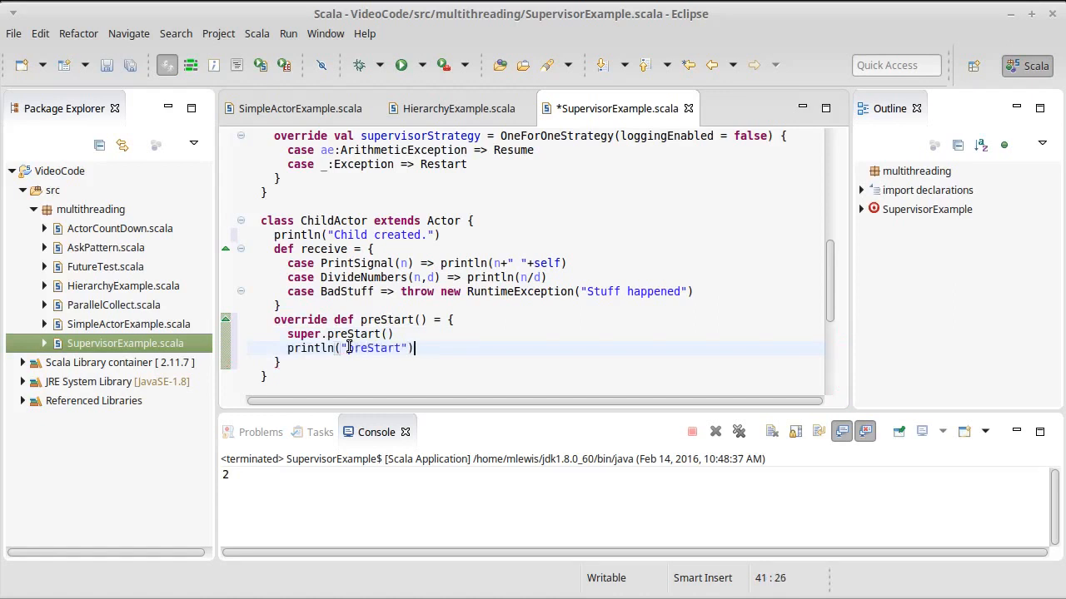
{"action": "key", "text": "ctrl+s"}
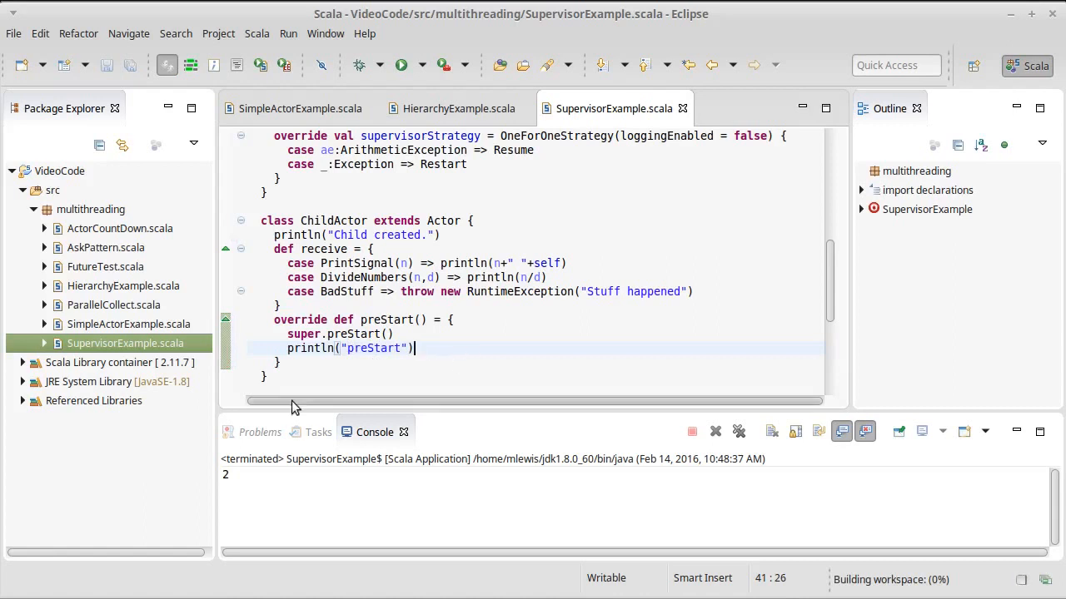
Type override def postStop calling super.postStop below the preStart override.
{"action": "type", "text": "ov"}
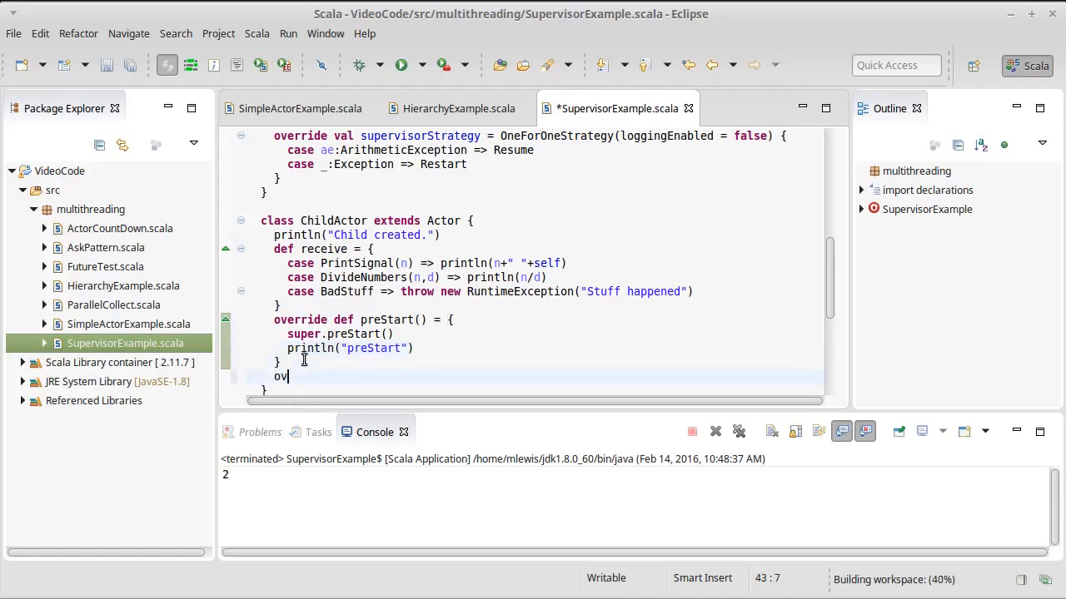
{"action": "type", "text": "erride def"}
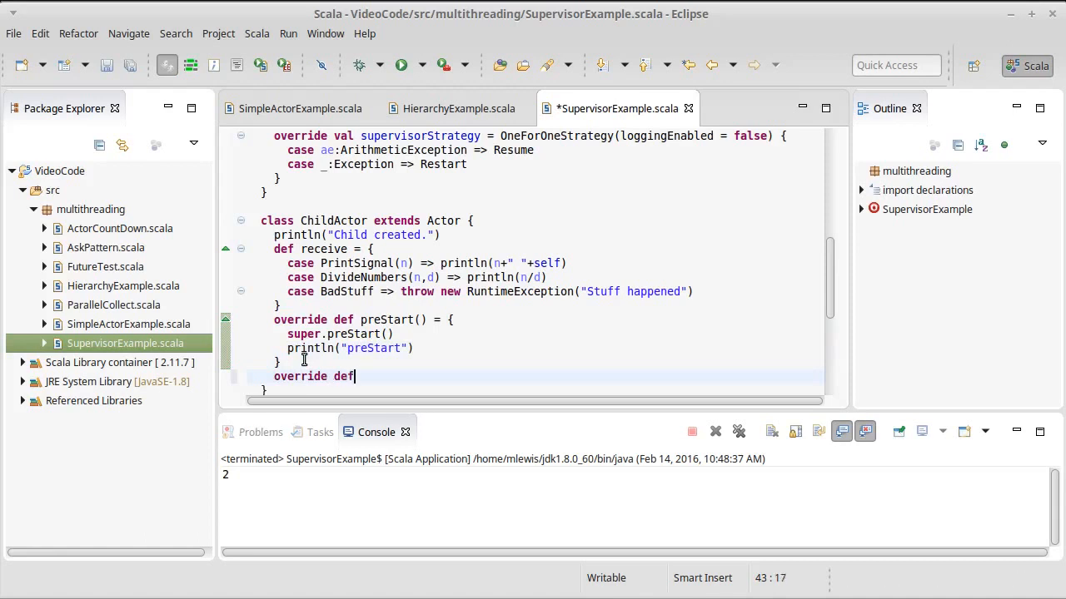
{"action": "type", "text": "postStop() = {"}
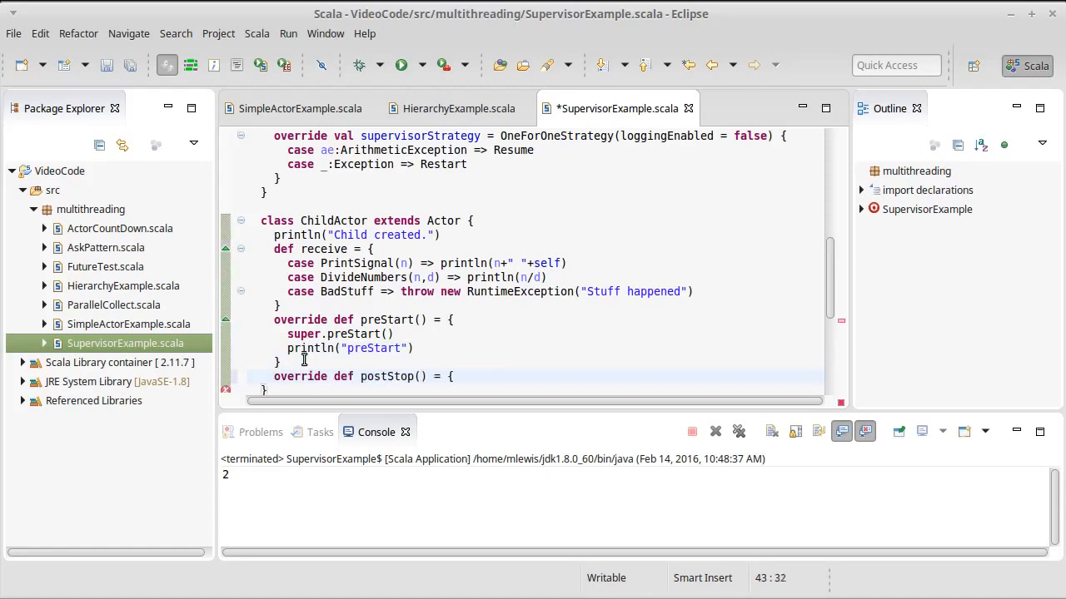
{"action": "type", "text": "super"}
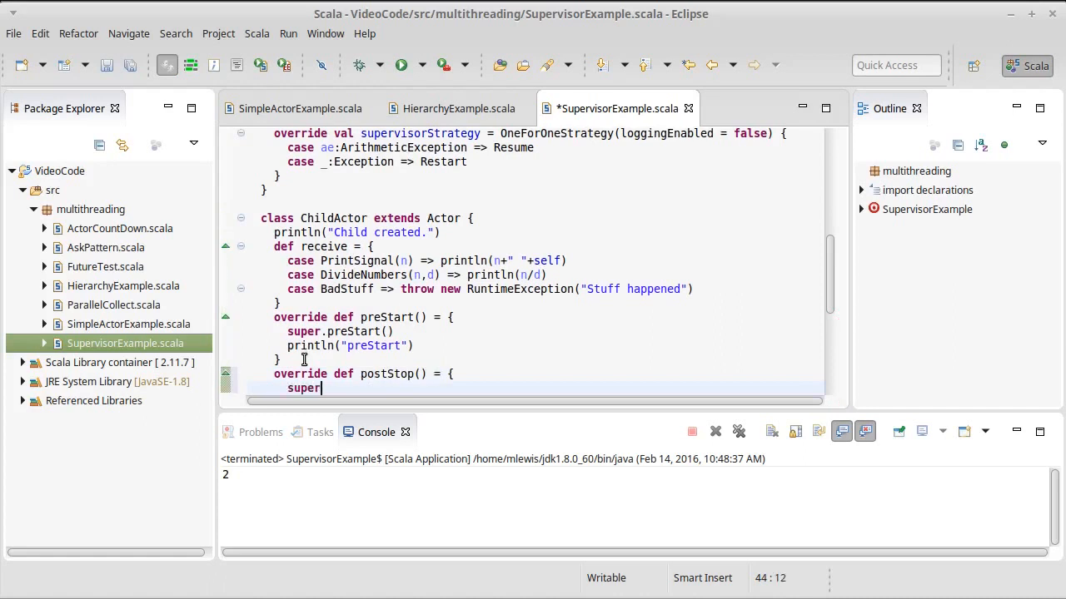
{"action": "type", "text": "post"}
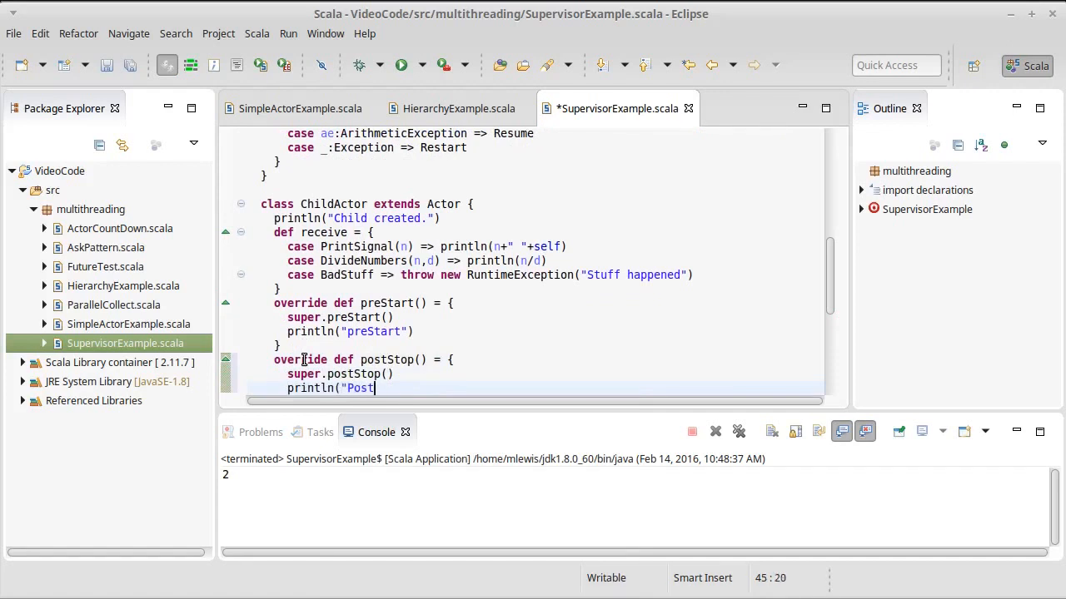
{"action": "type", "text": "Stop"}
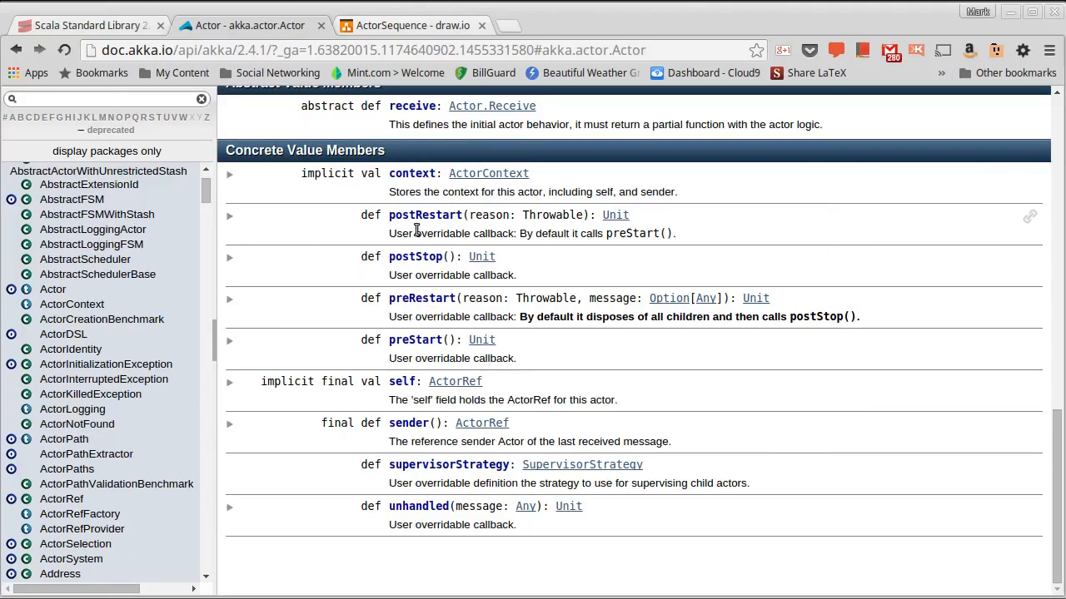
{"action": "mouse_move", "coordinate": [435, 311]}
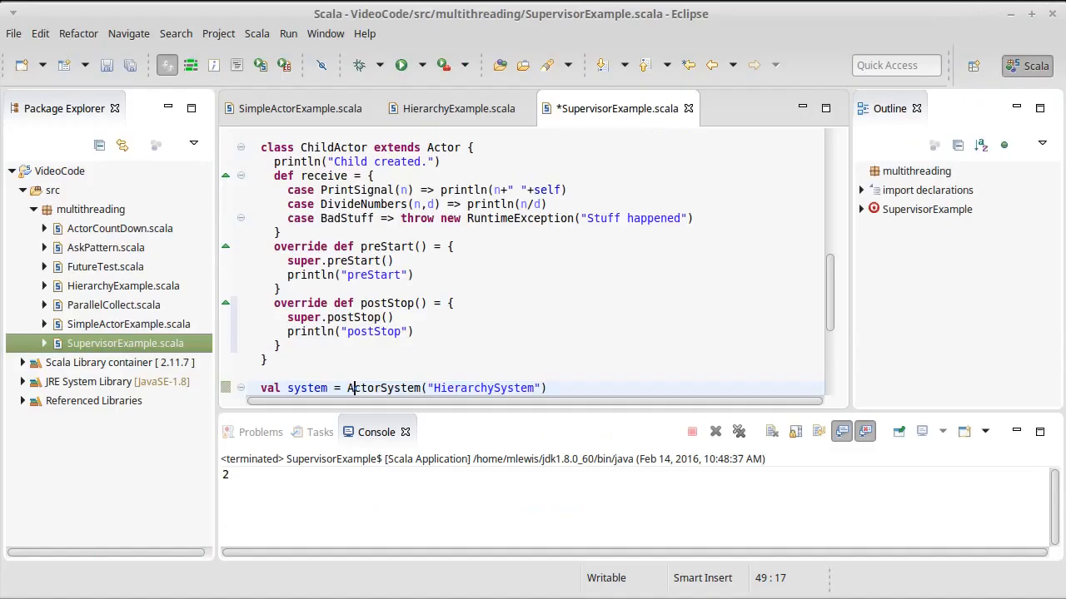
Finish the postStop override with println("postStop") and add a blank line after it.
{"action": "left_click", "coordinate": [304, 345]}
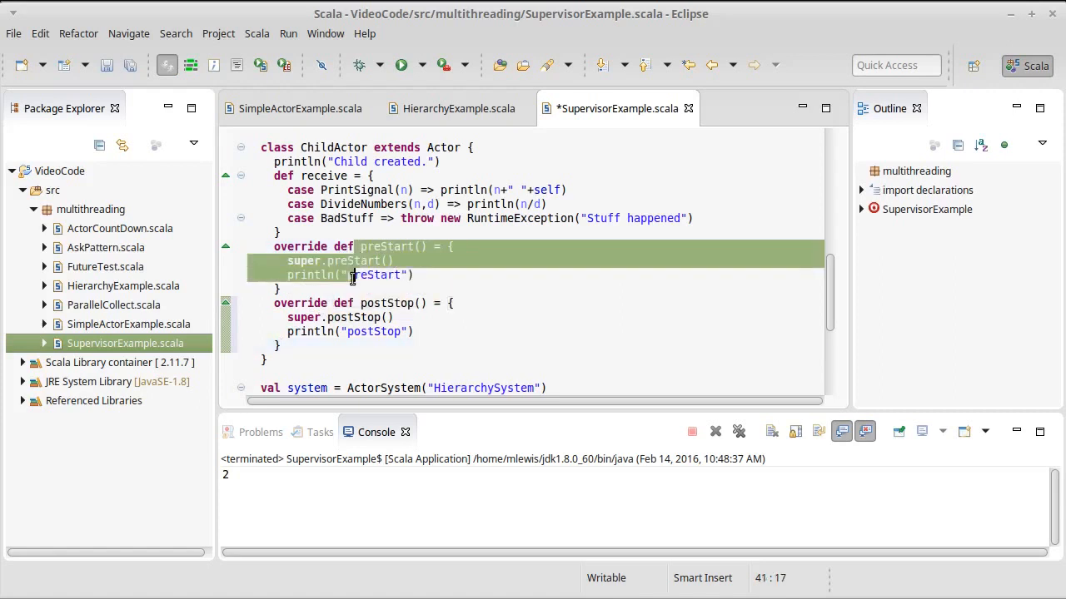
{"action": "left_click", "coordinate": [364, 247]}
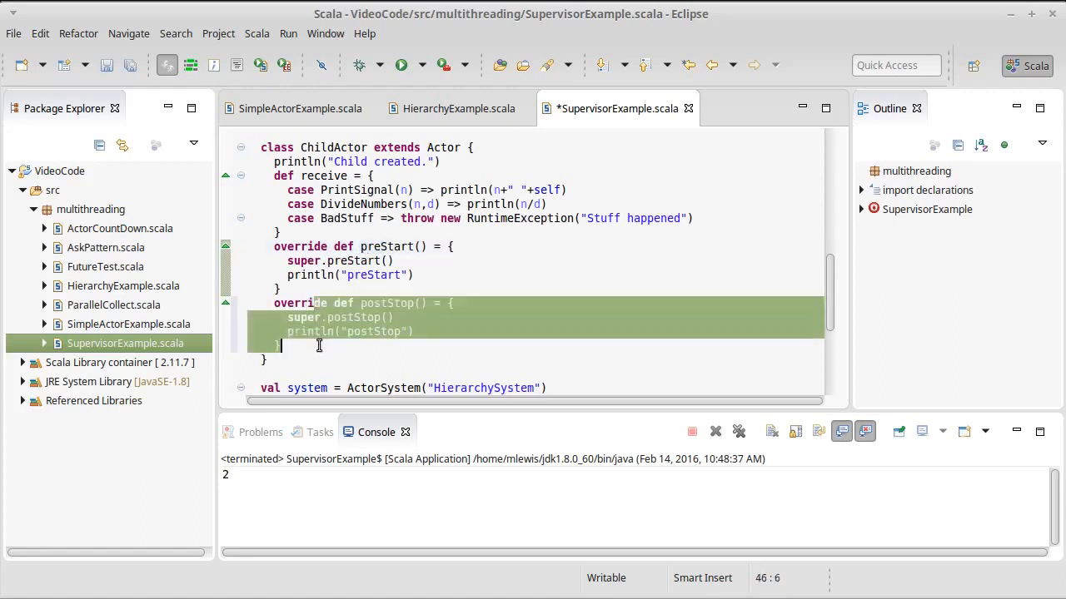
{"action": "left_click", "coordinate": [320, 345]}
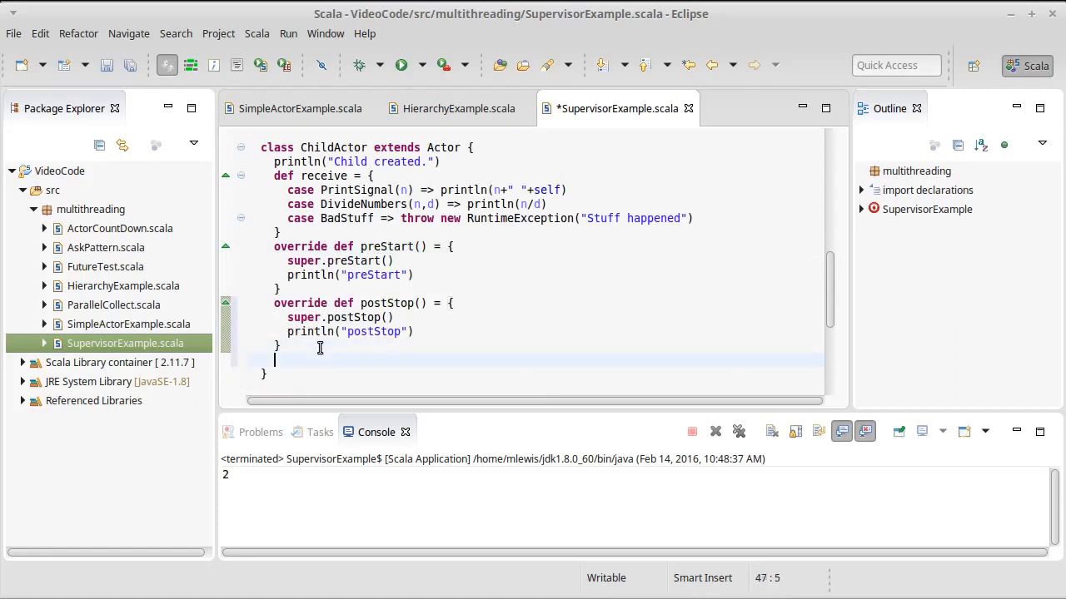
Type override def preRestart on the new line, fixing the misspelled override keyword.
{"action": "type", "text": "overdef"}
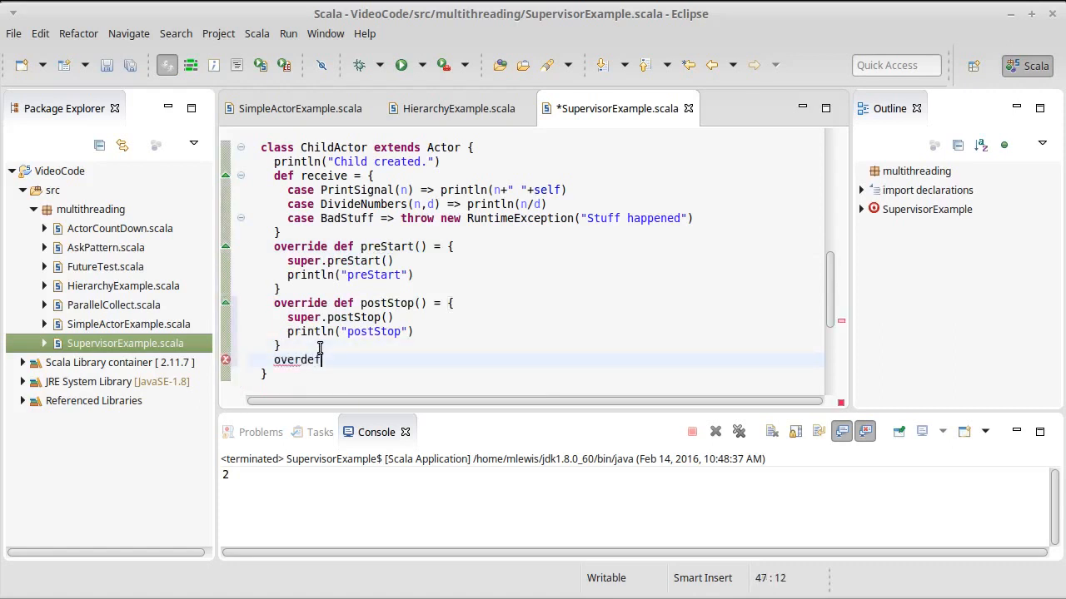
{"action": "type", "text": "\" \""}
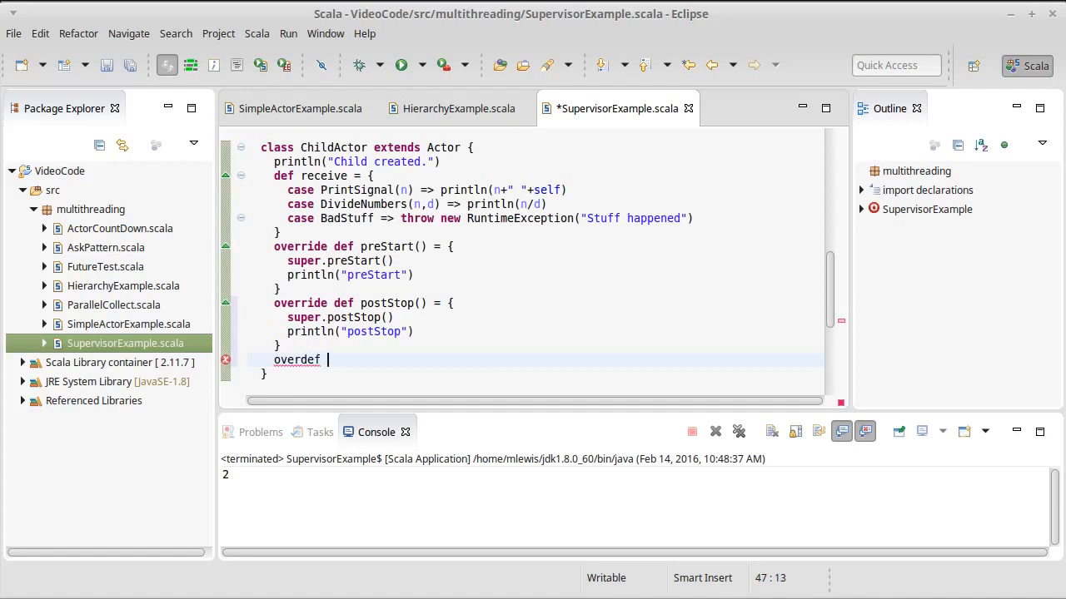
{"action": "key", "text": "BackSpace"}
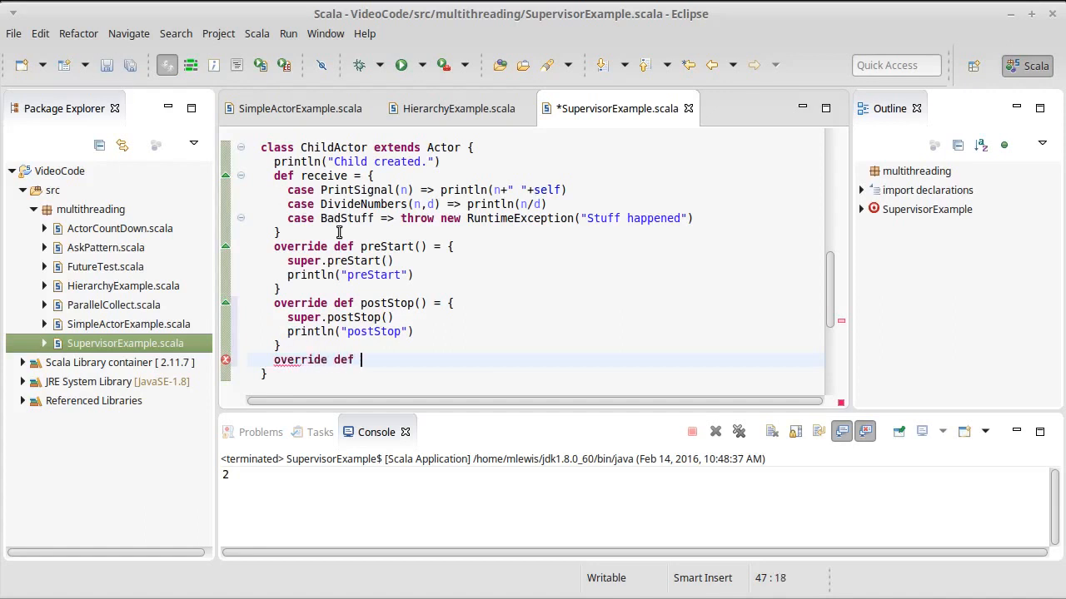
{"action": "type", "text": "pre"}
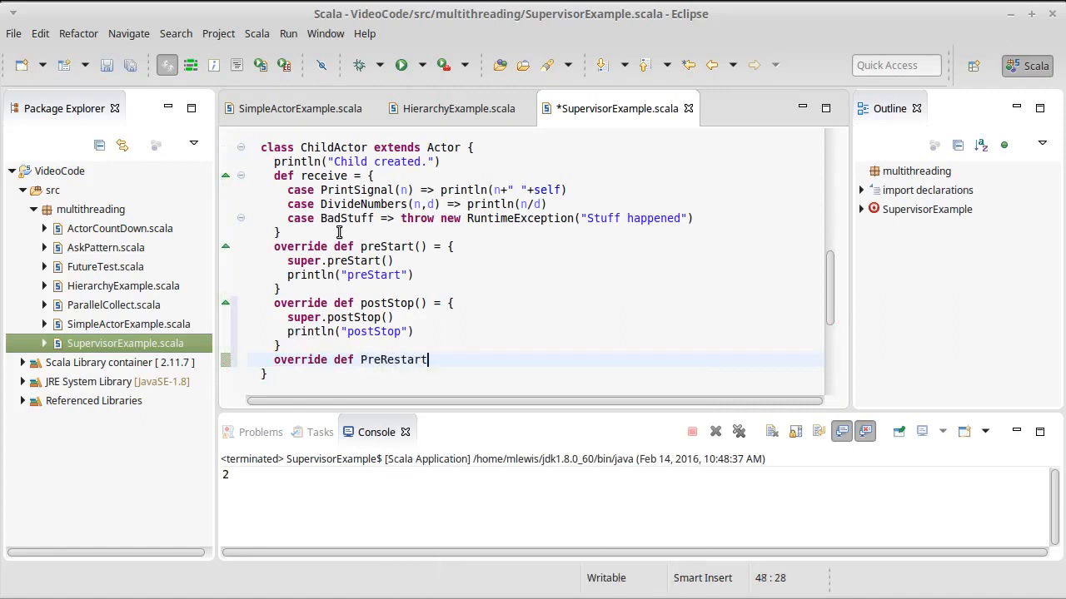
{"action": "left_click", "coordinate": [366, 360]}
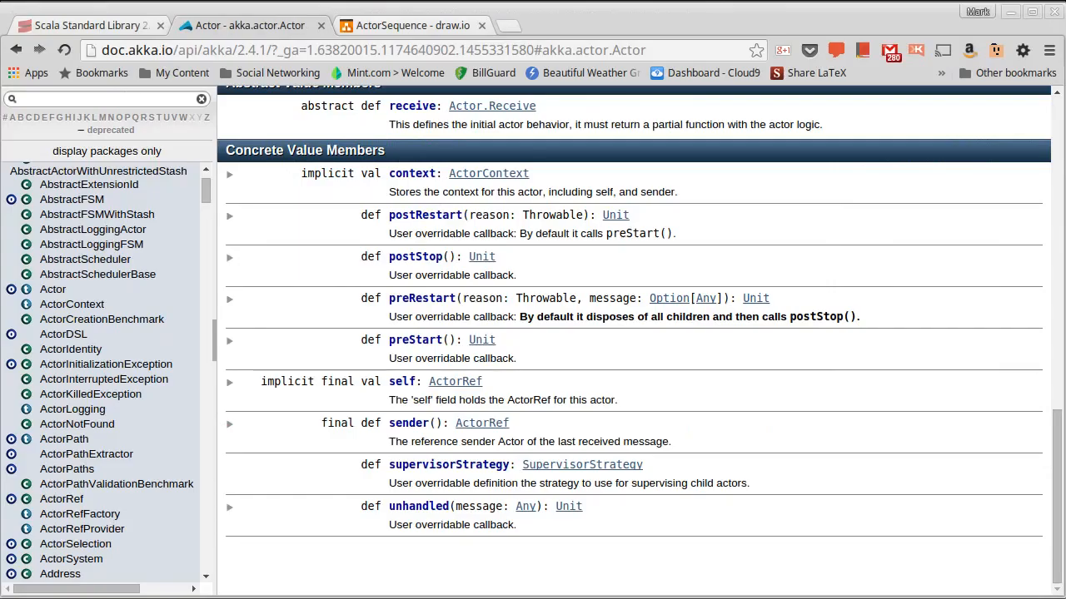
{"action": "mouse_move", "coordinate": [417, 316]}
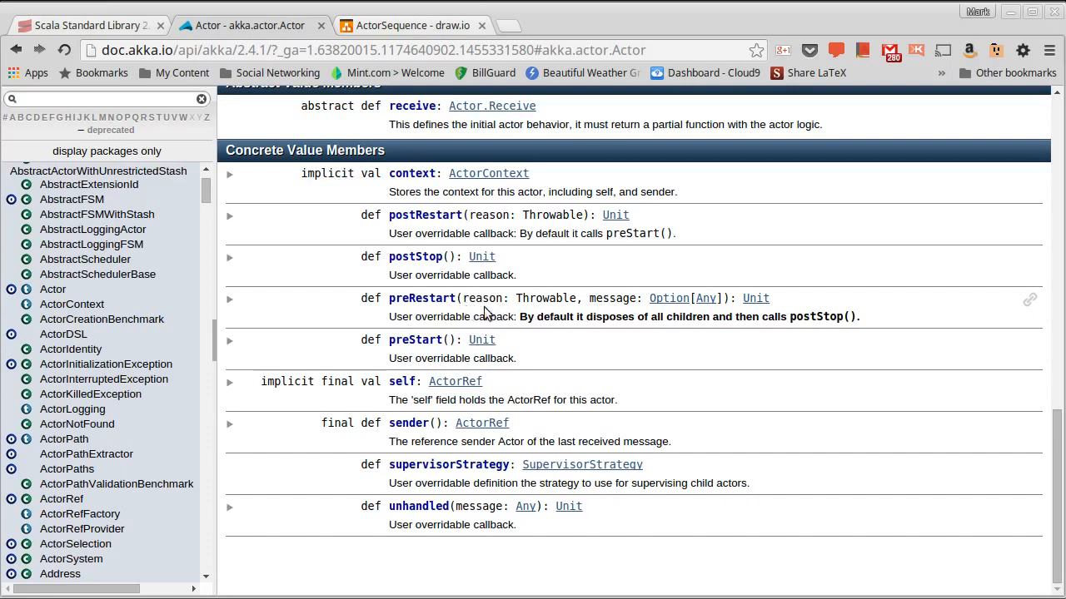
{"action": "mouse_move", "coordinate": [555, 286]}
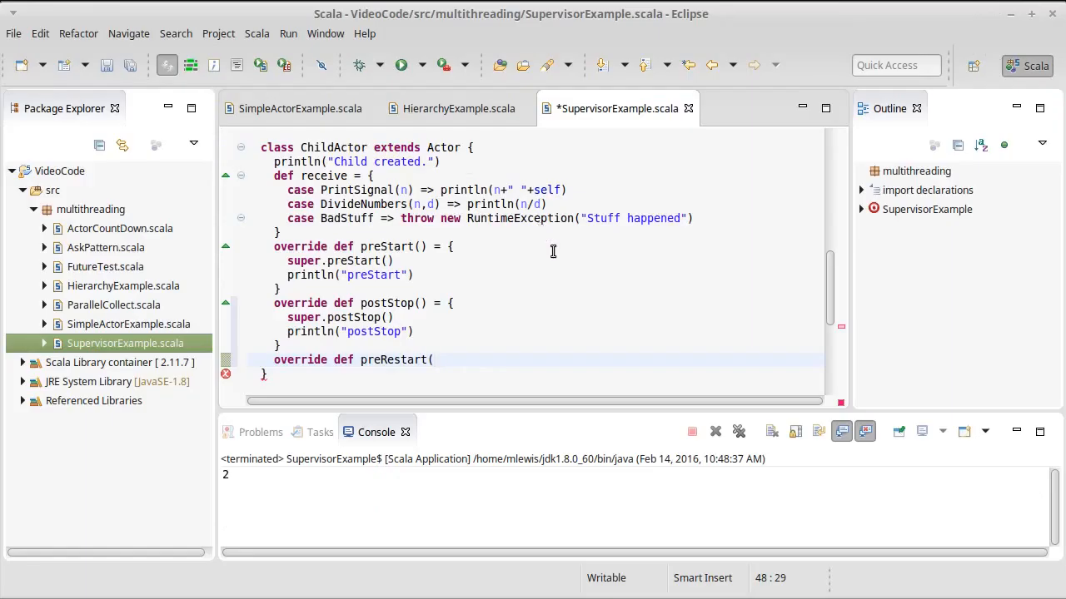
Give preRestart the parameters reason: Throwable and message: Option[Any].
{"action": "type", "text": "reason"}
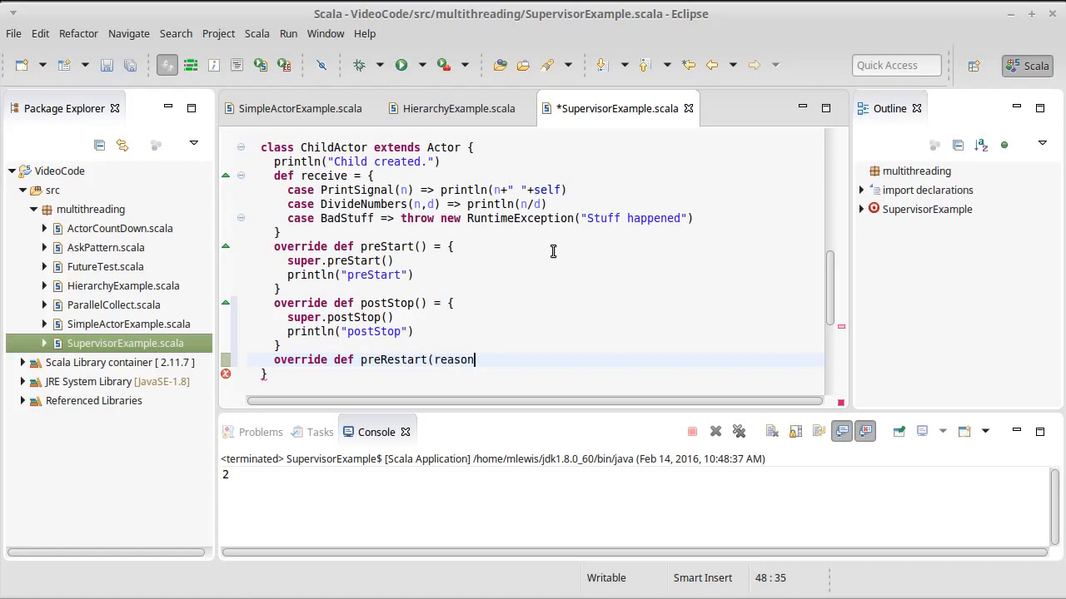
{"action": "type", "text": ":Throwable, message:"}
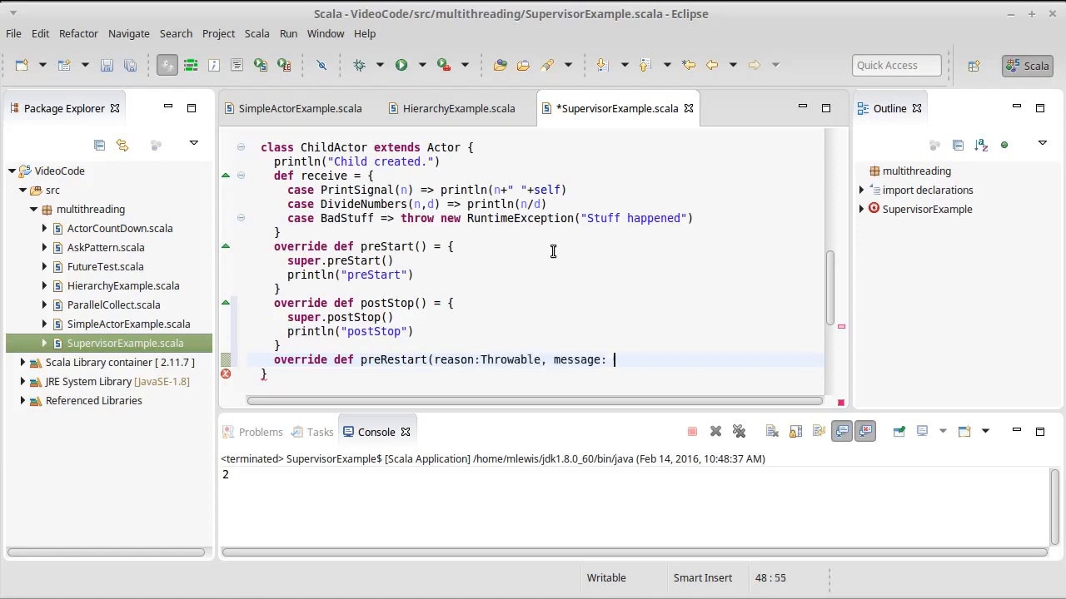
{"action": "type", "text": "Option[Any"}
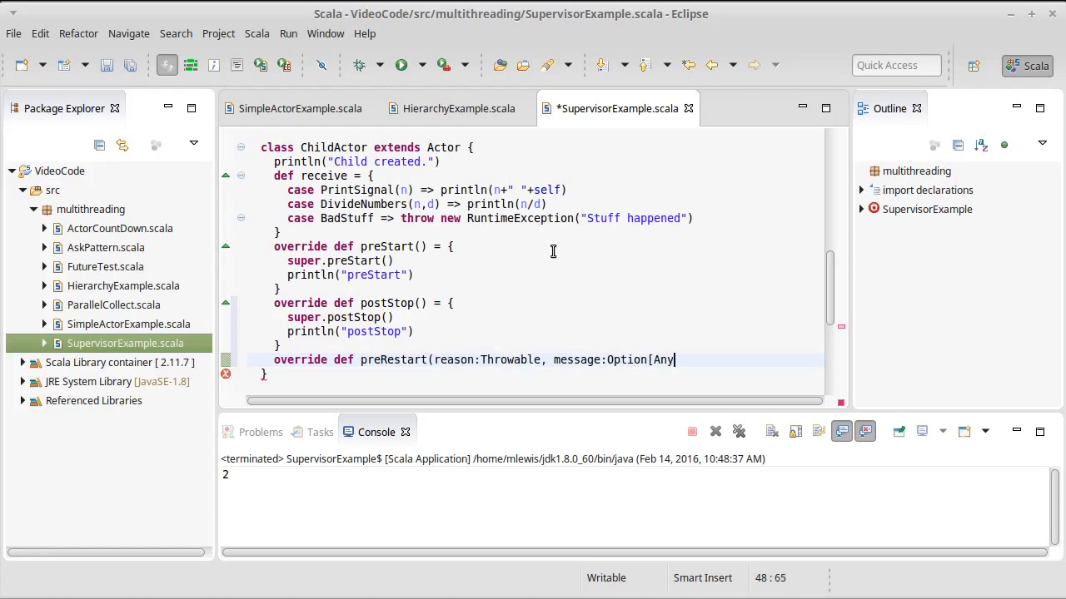
{"action": "type", "text": "])"}
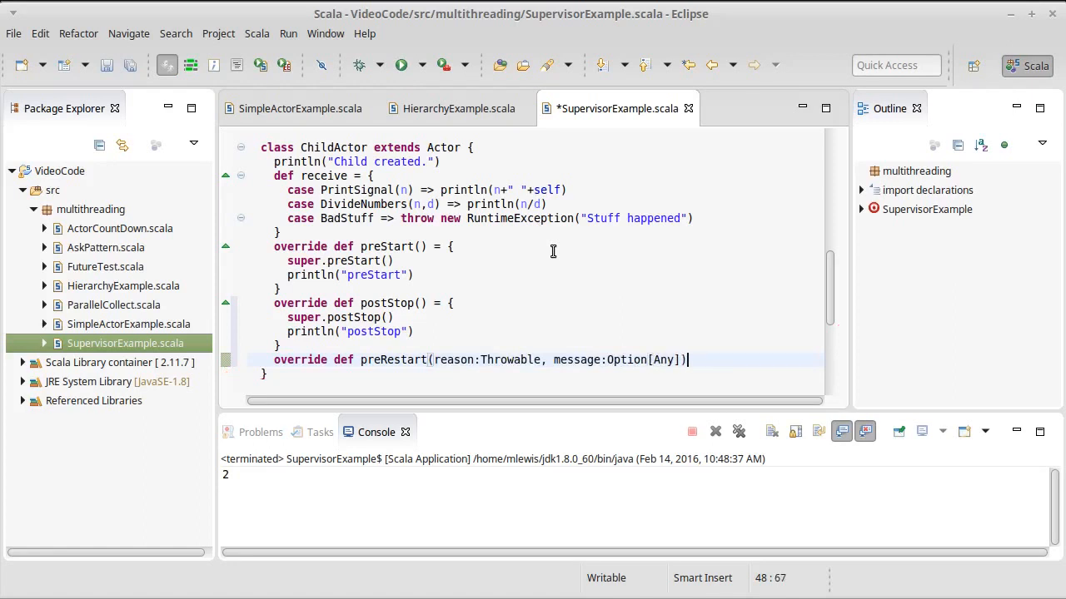
{"action": "type", "text": "= {"}
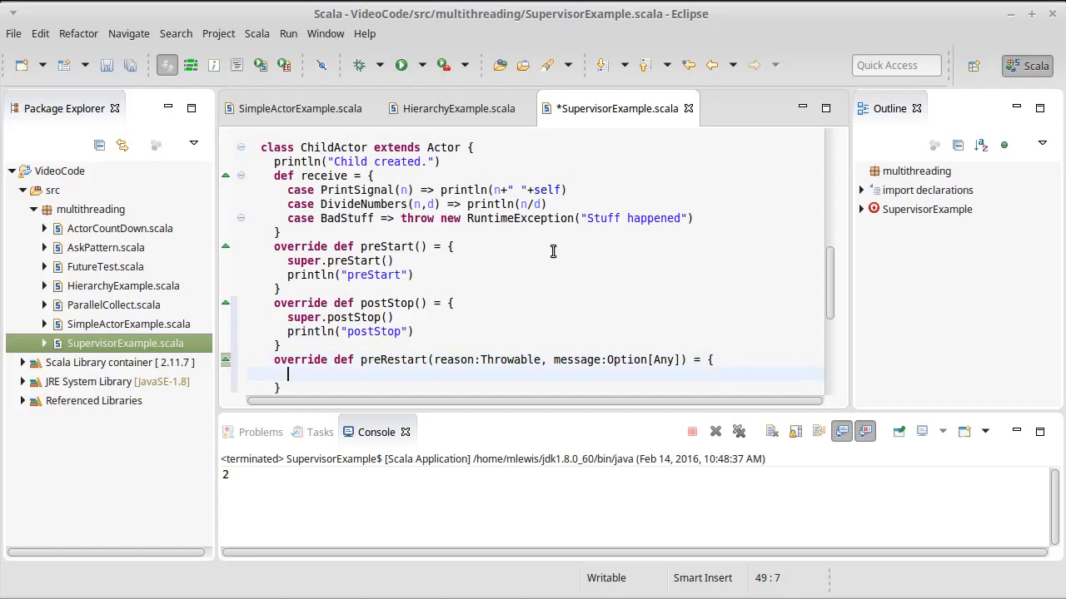
Make the preRestart body call super.preRestart and print "Prerestart".
{"action": "type", "text": "super"}
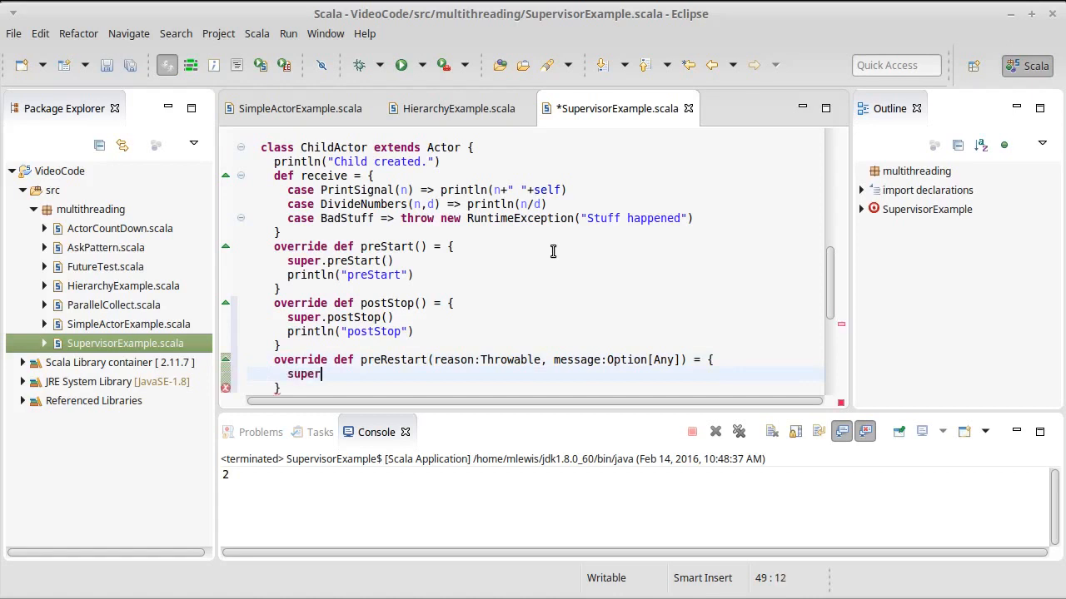
{"action": "type", "text": ".preRestart(reason, message)"}
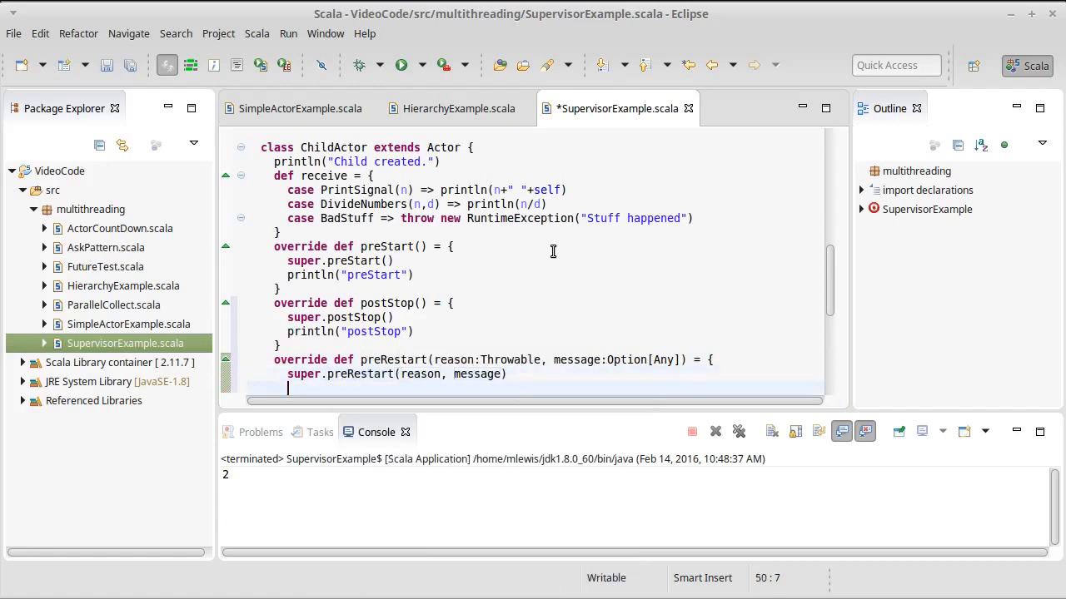
{"action": "type", "text": "println(\""}
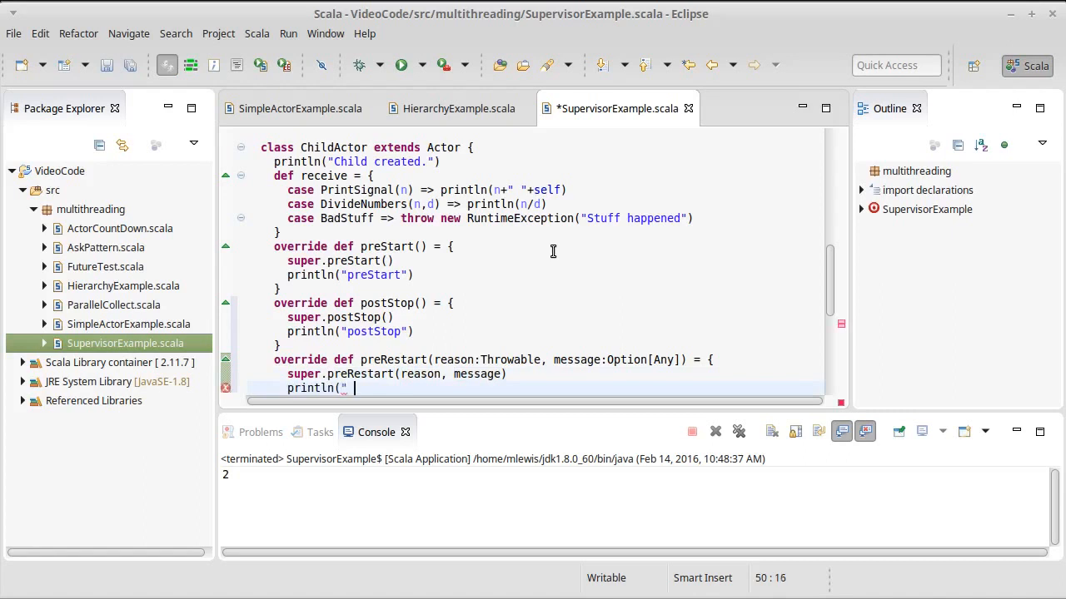
{"action": "type", "text": "Prerestart"}
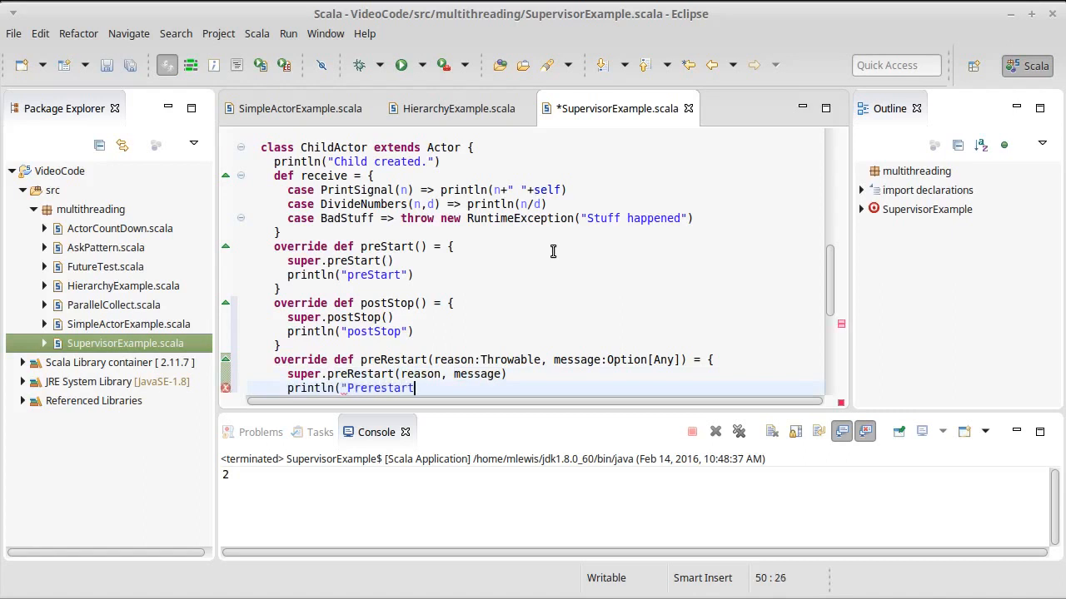
{"action": "type", "text": "\")"}
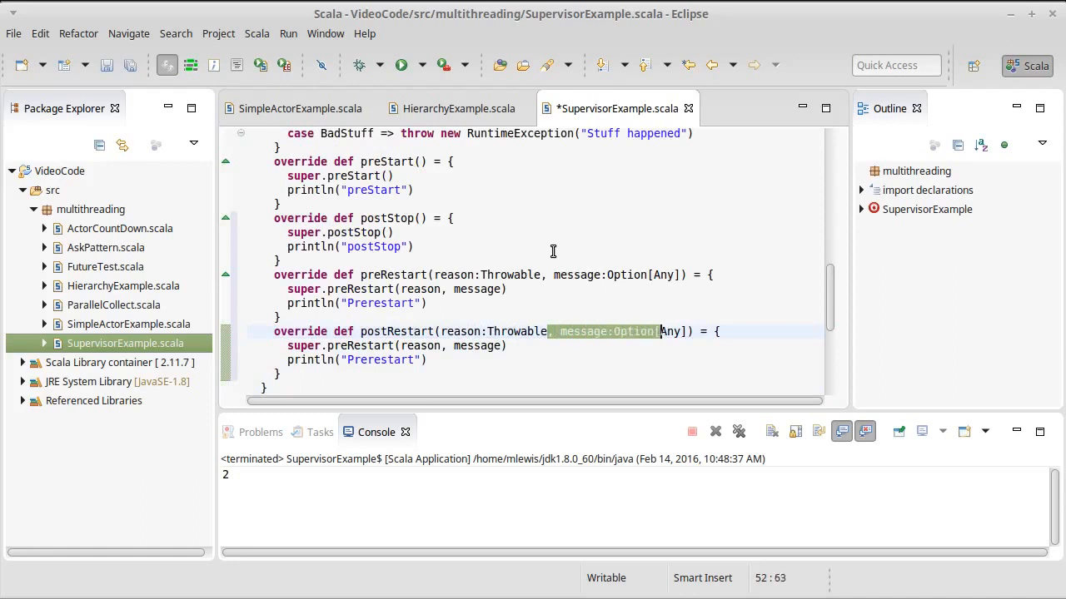
Delete the message parameter from the copied postRestart override and save the file.
{"action": "key", "text": "Delete"}
{"action": "type", "text": "ost"}
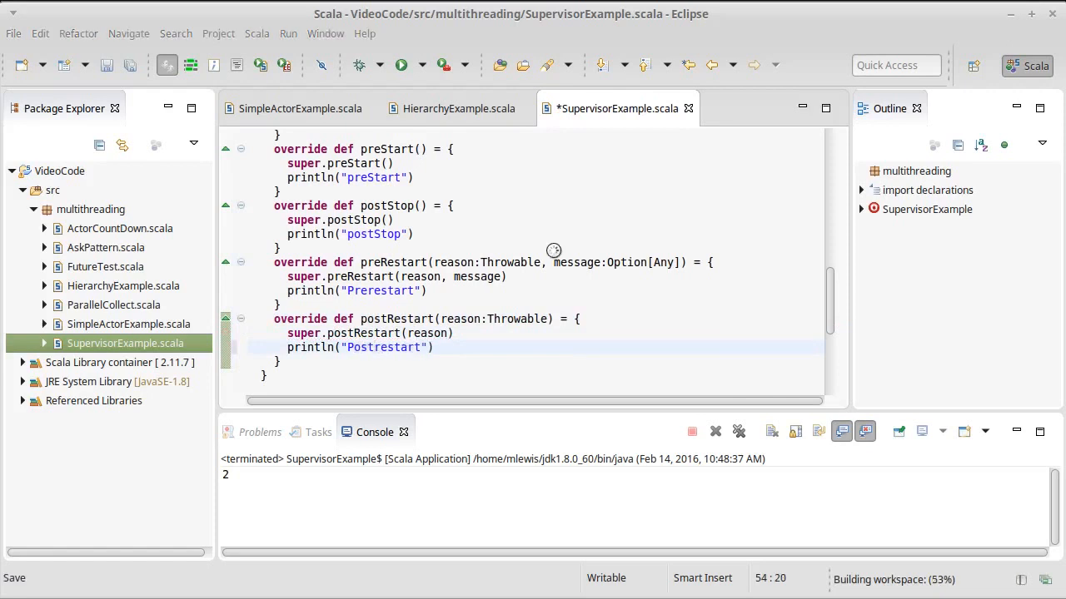
{"action": "key", "text": "ctrl+s"}
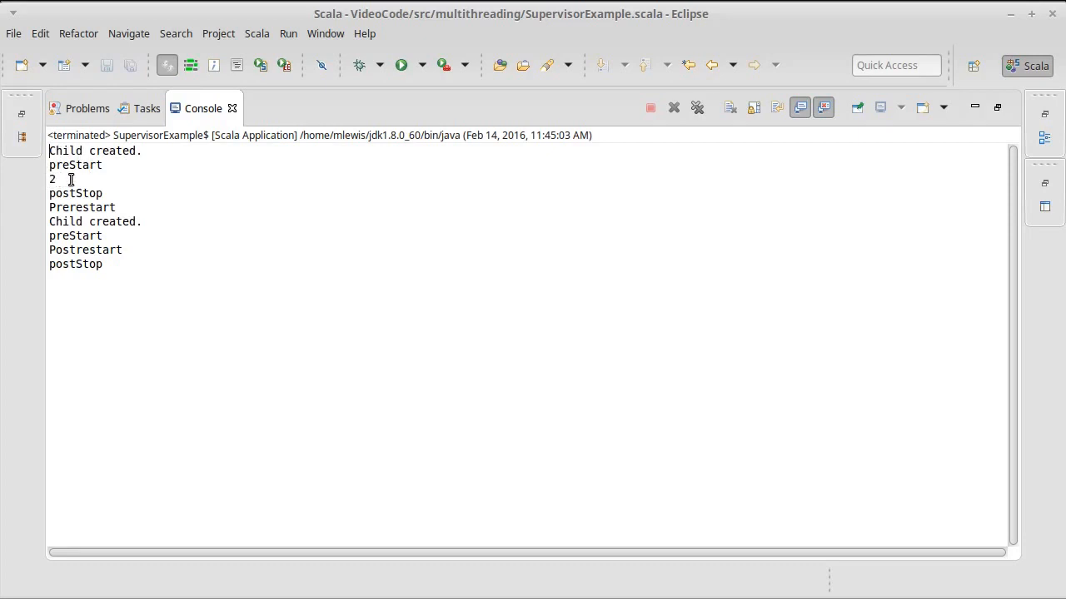
{"action": "mouse_move", "coordinate": [395, 117]}
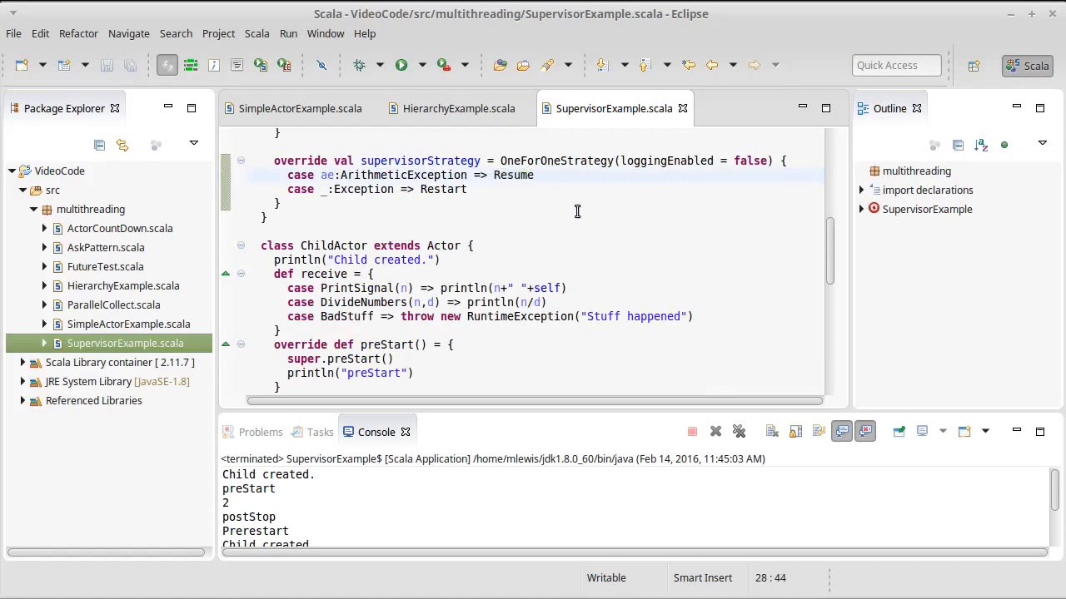
{"action": "scroll", "scroll_direction": "down", "scroll_amount": 3}
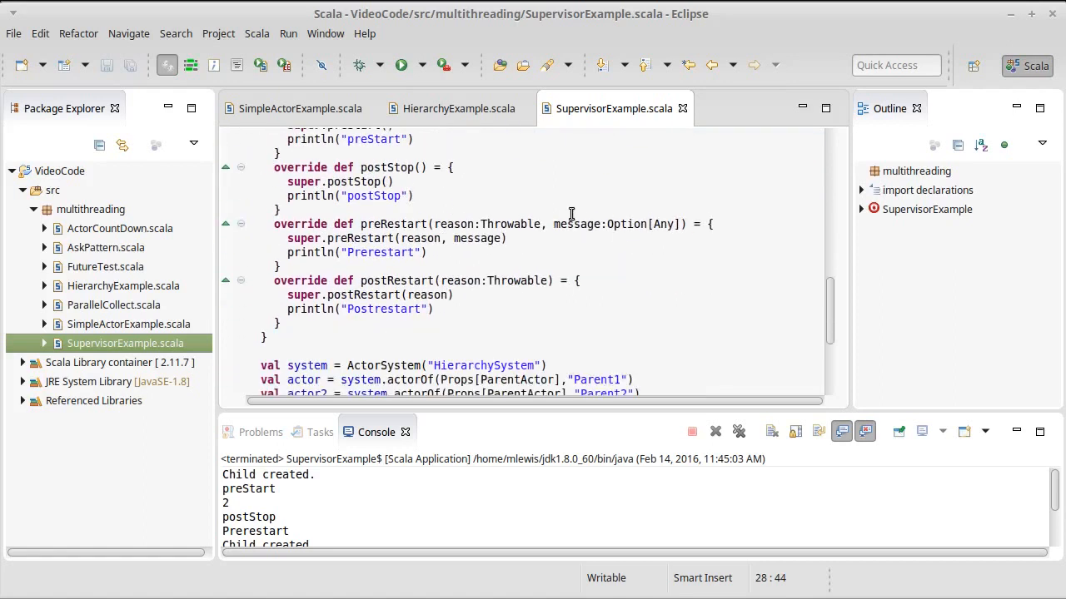
{"action": "scroll", "scroll_direction": "down", "scroll_amount": 3}
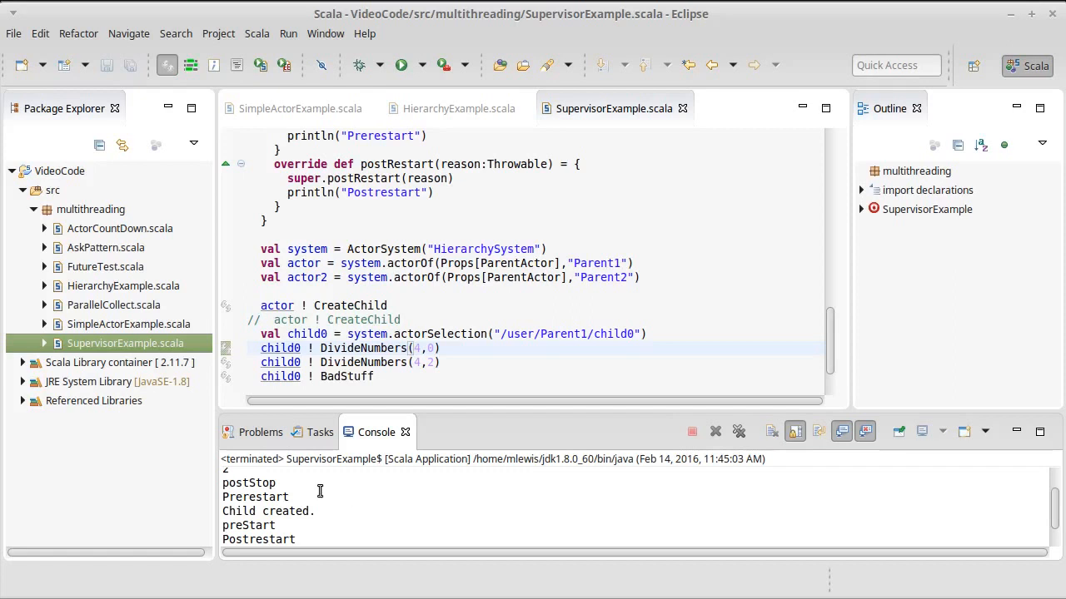
{"action": "double_click", "coordinate": [249, 483]}
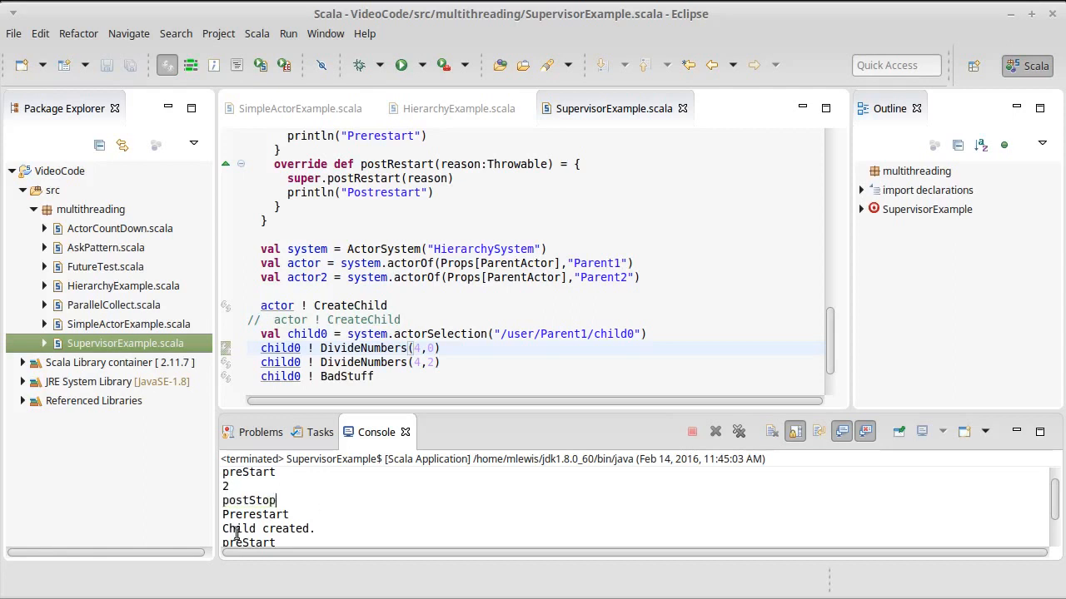
{"action": "double_click", "coordinate": [255, 497]}
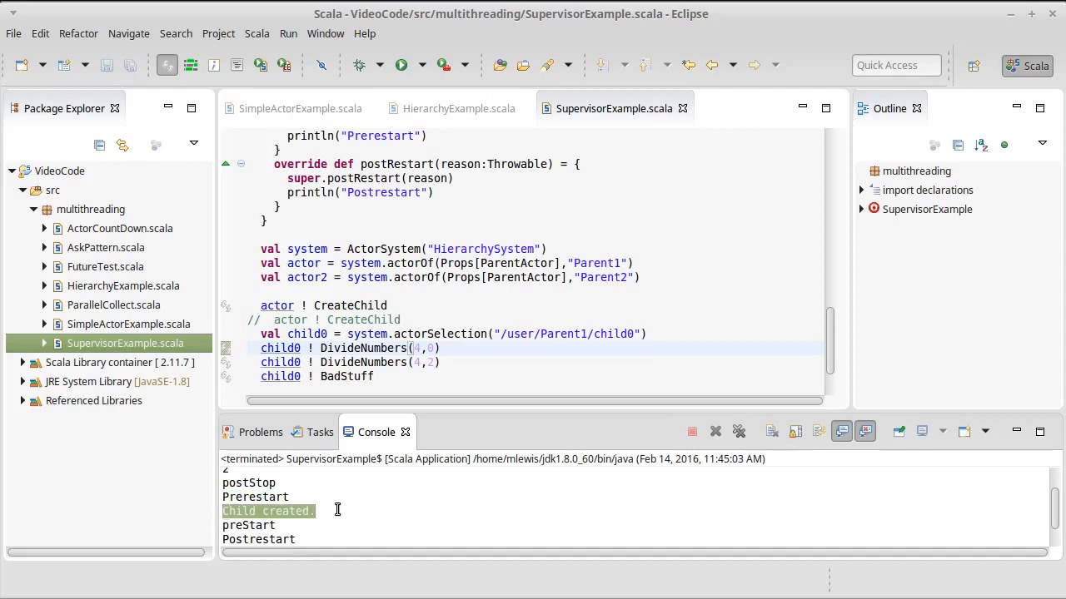
{"action": "mouse_move", "coordinate": [293, 491]}
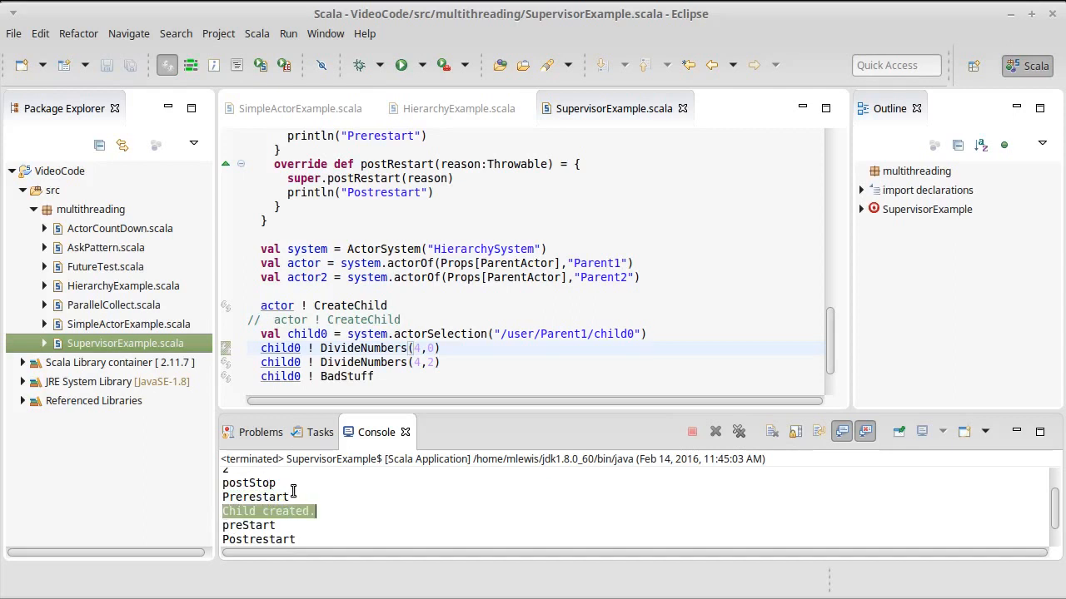
{"action": "scroll", "scroll_direction": "down", "scroll_amount": 3}
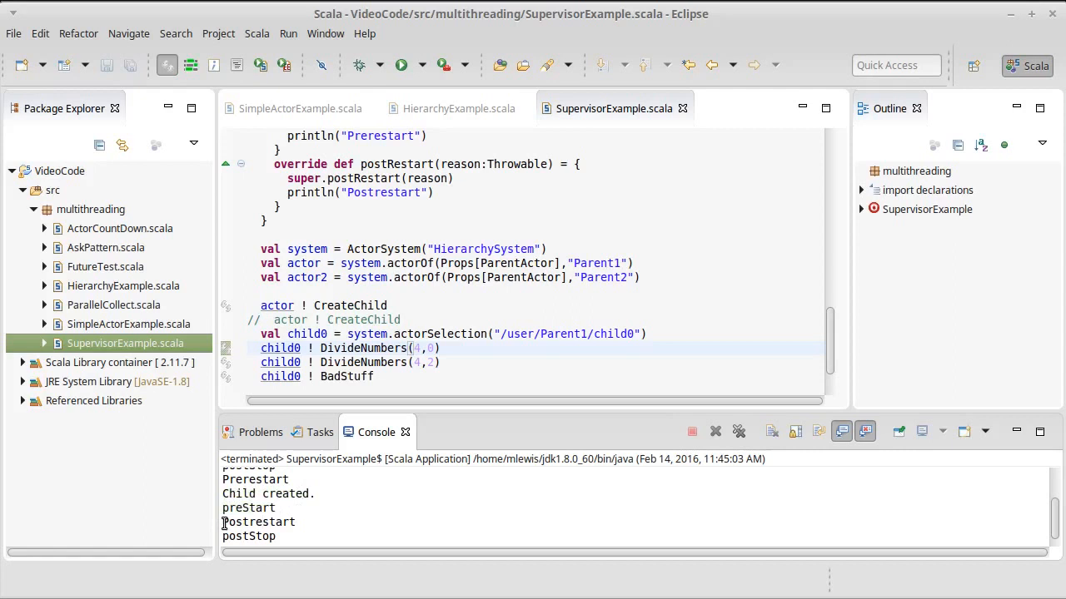
{"action": "double_click", "coordinate": [258, 522]}
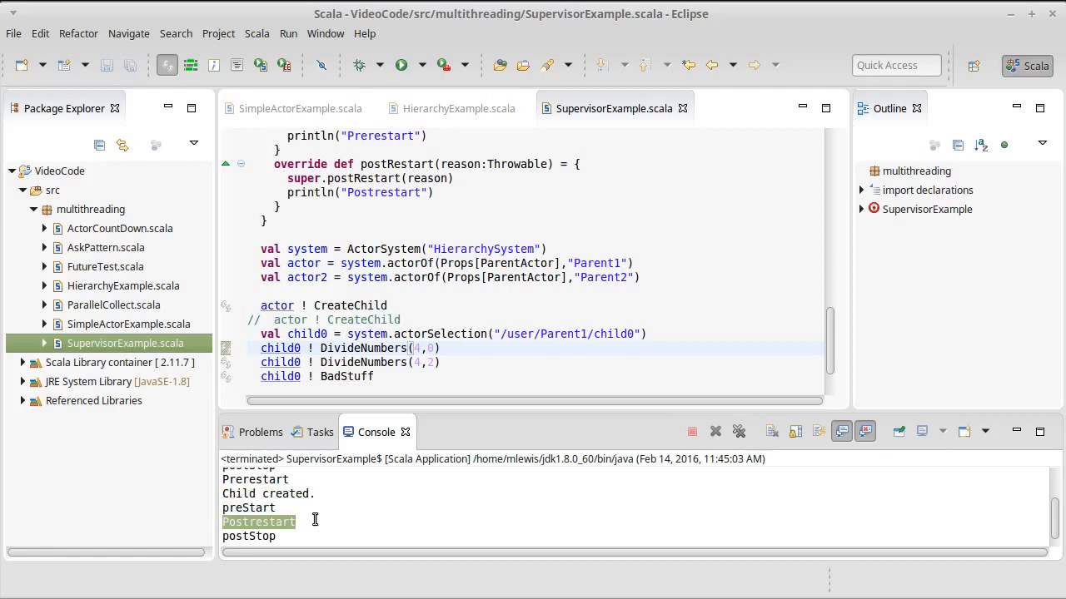
{"action": "scroll", "scroll_direction": "down", "scroll_amount": 3}
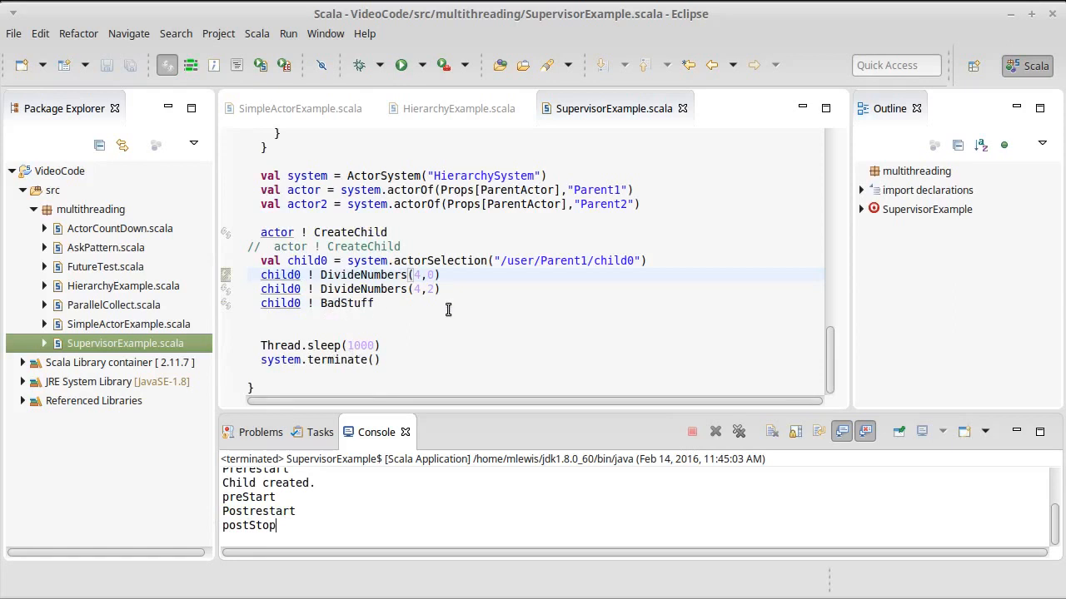
{"action": "mouse_move", "coordinate": [440, 311]}
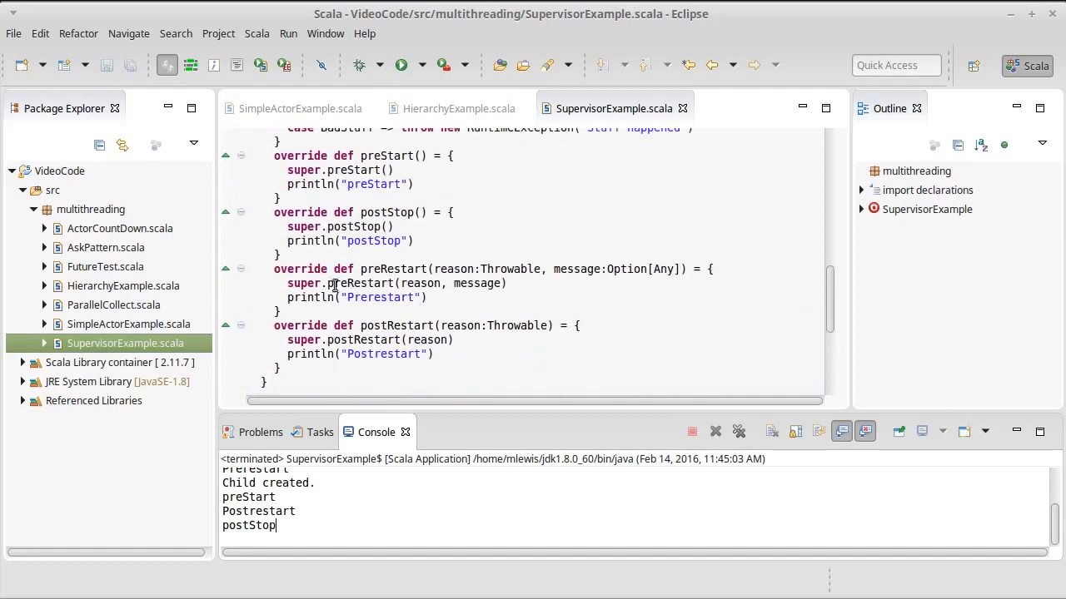
{"action": "left_click_drag", "start_coordinate": [274, 269], "coordinate": [283, 368]}
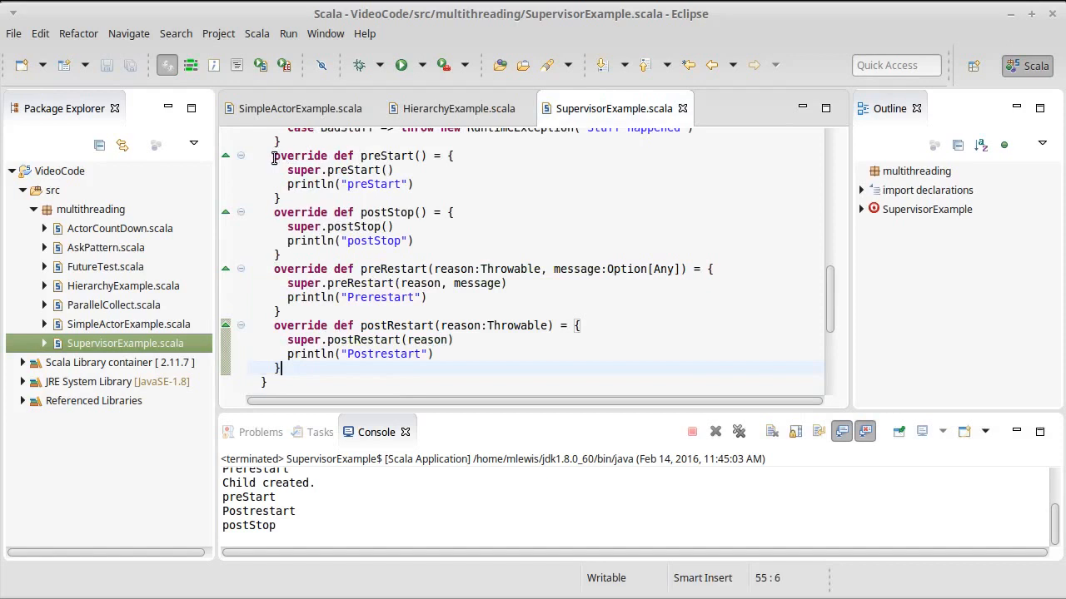
{"action": "left_click_drag", "start_coordinate": [274, 156], "coordinate": [282, 256]}
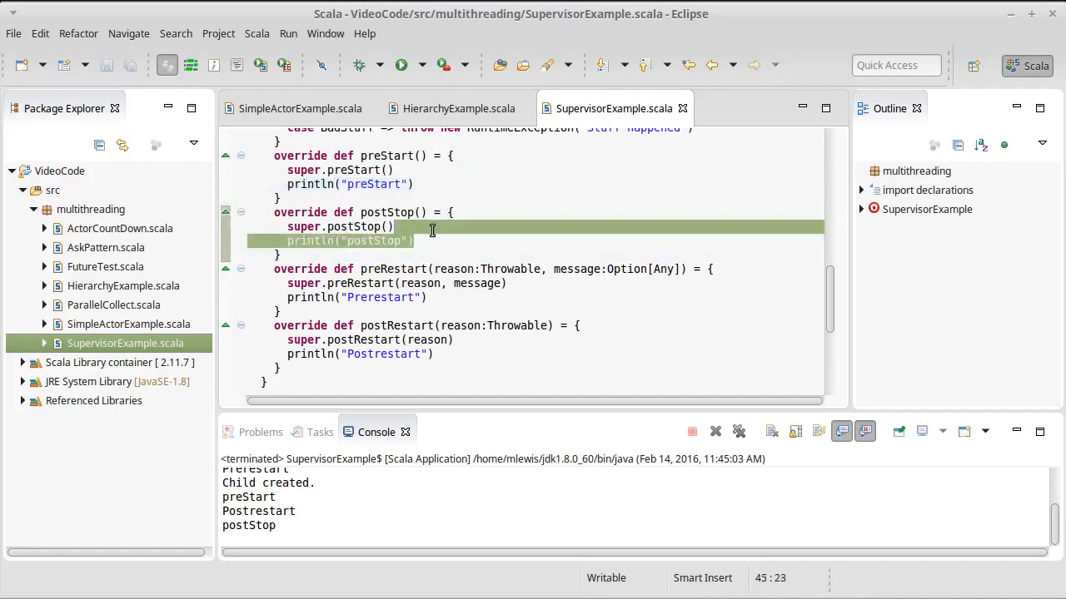
{"action": "left_click", "coordinate": [428, 241]}
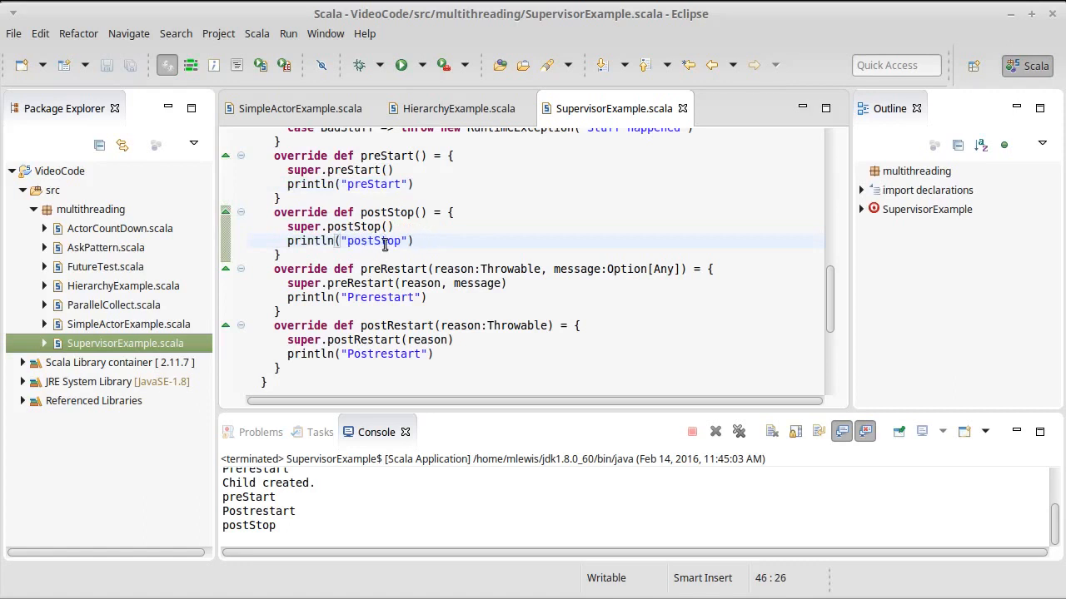
{"action": "left_click", "coordinate": [415, 240]}
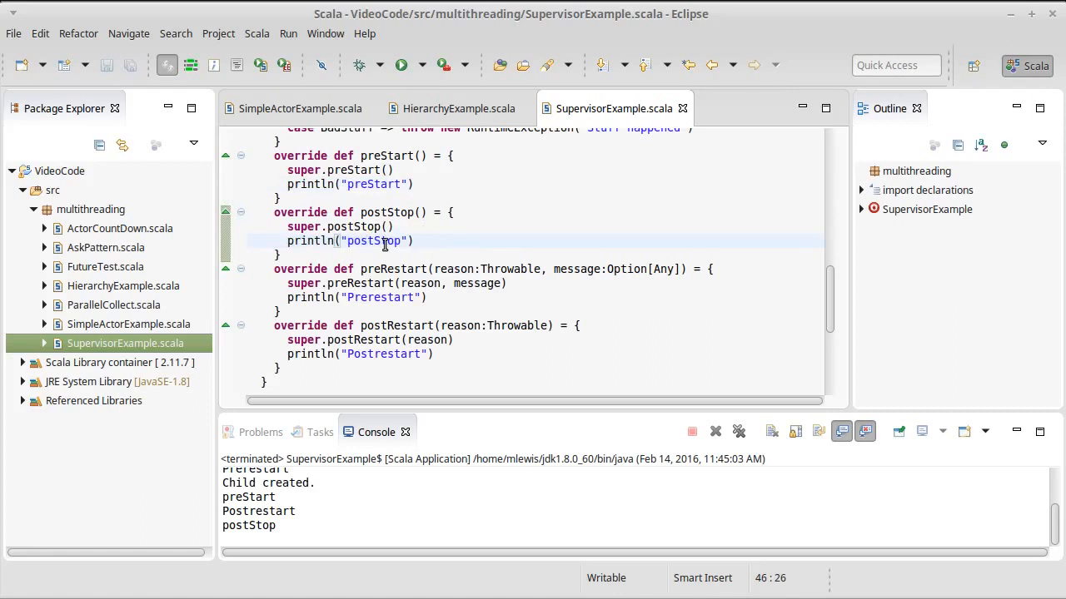
{"action": "left_click", "coordinate": [414, 240]}
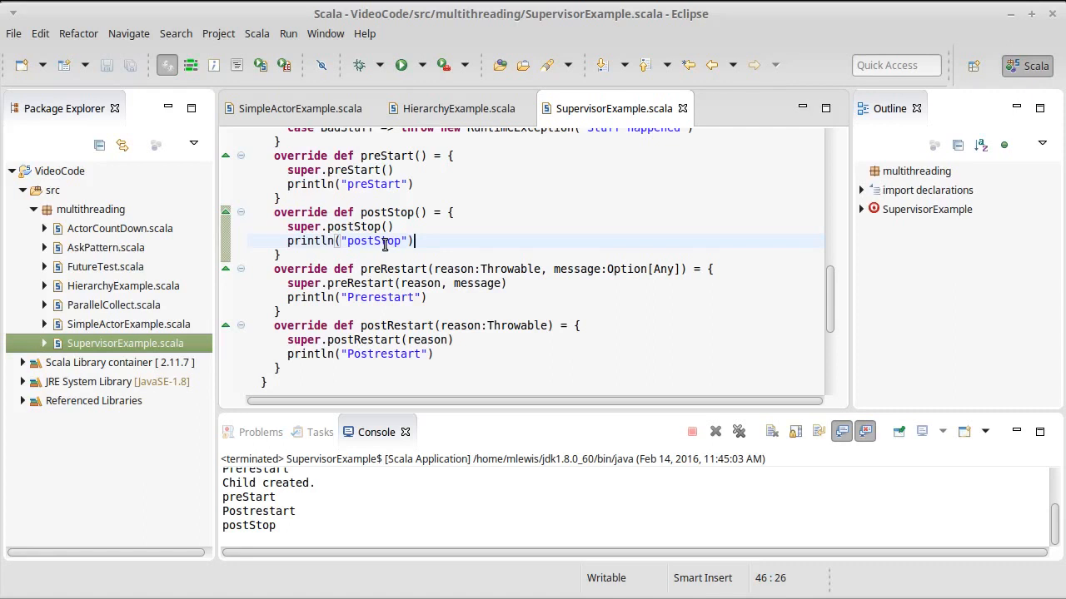